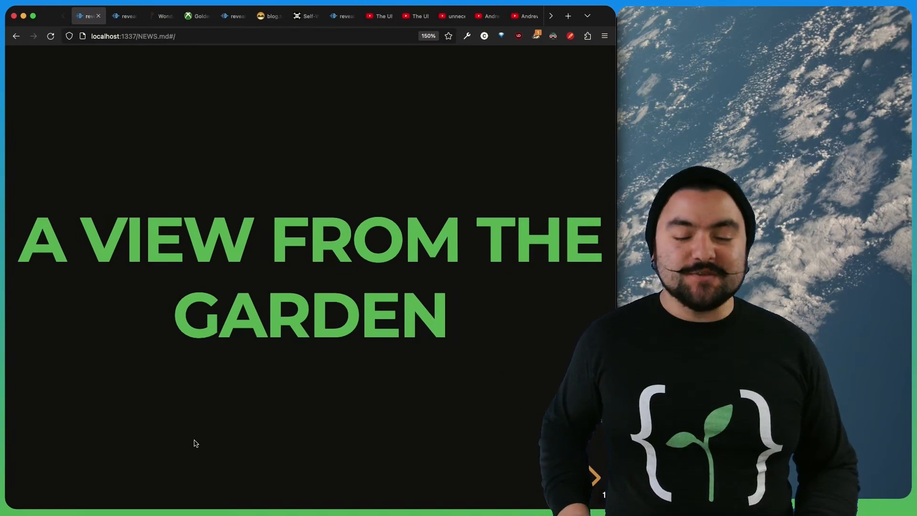
Show four random Street View wonders, landing on The AT-AT in Raleigh, North Carolina
click(161, 16)
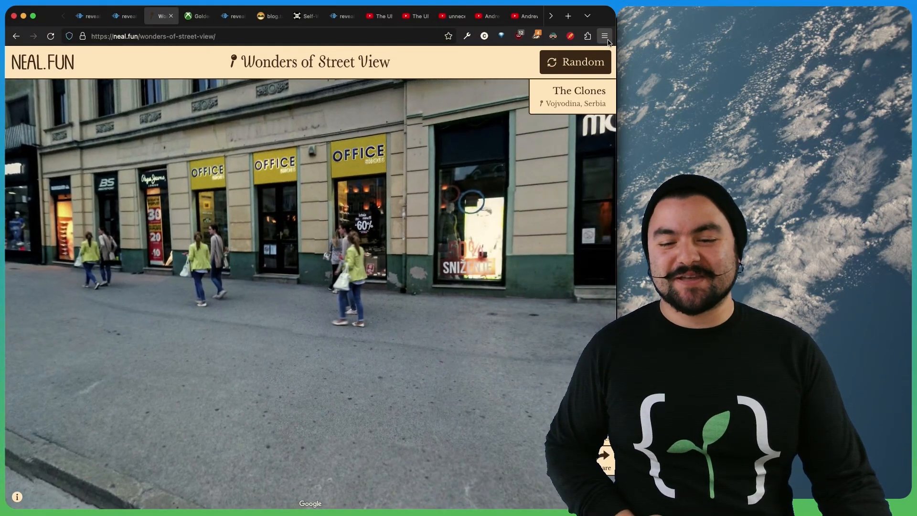
click(574, 62)
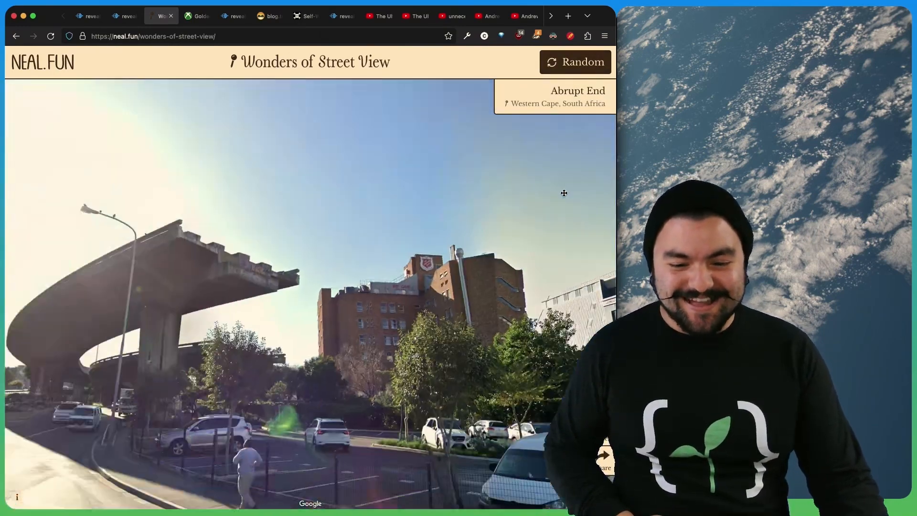
click(574, 62)
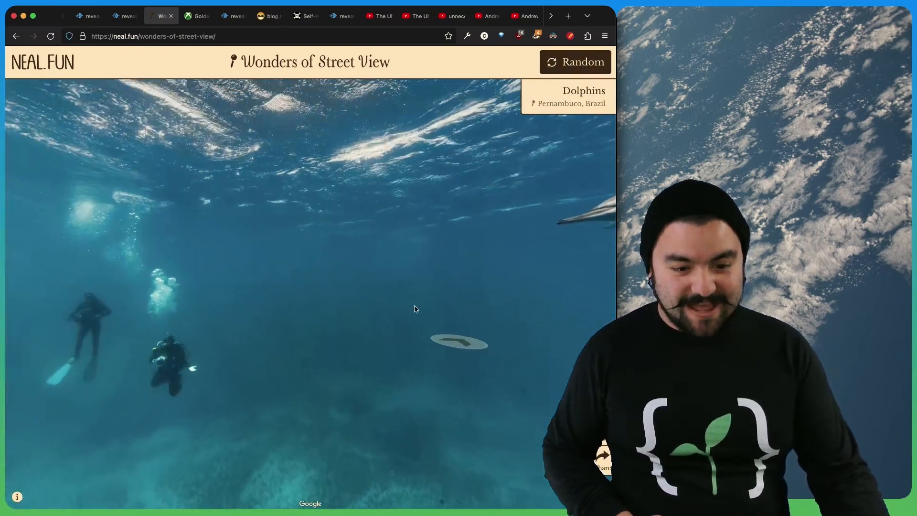
click(575, 62)
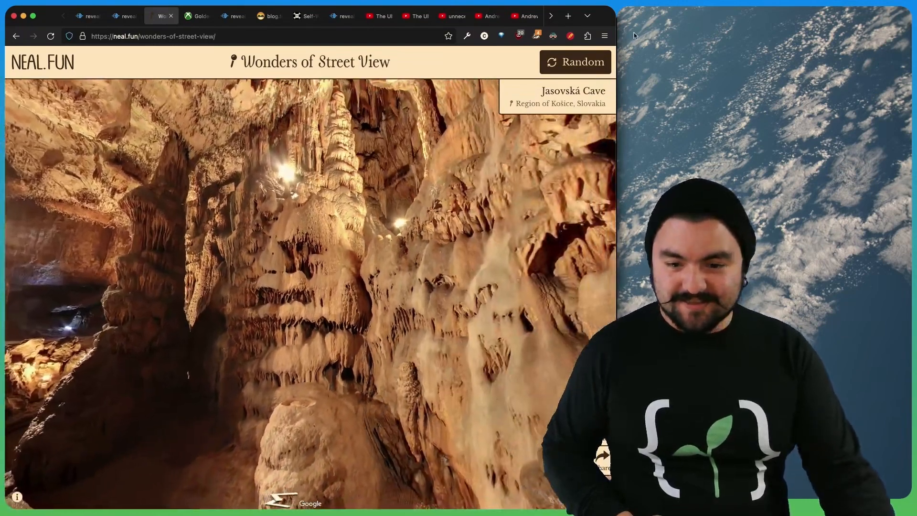
click(574, 62)
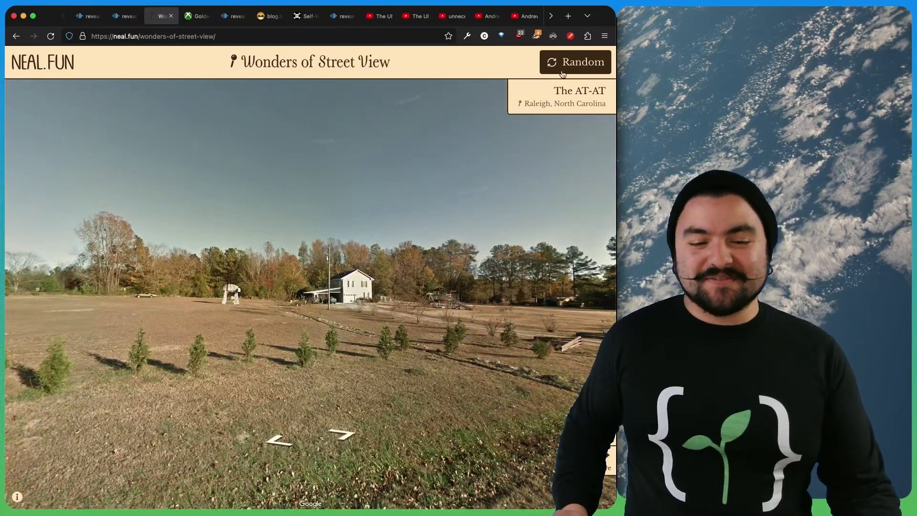
Scroll through the GoldenEye 007 Game Pass release article, then return to the Interesting Builds slide
click(198, 16)
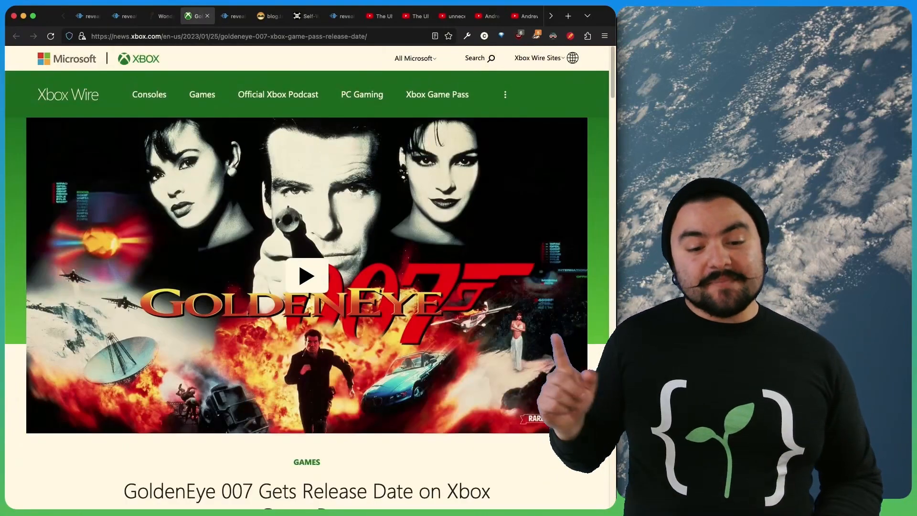
scroll(down, 3)
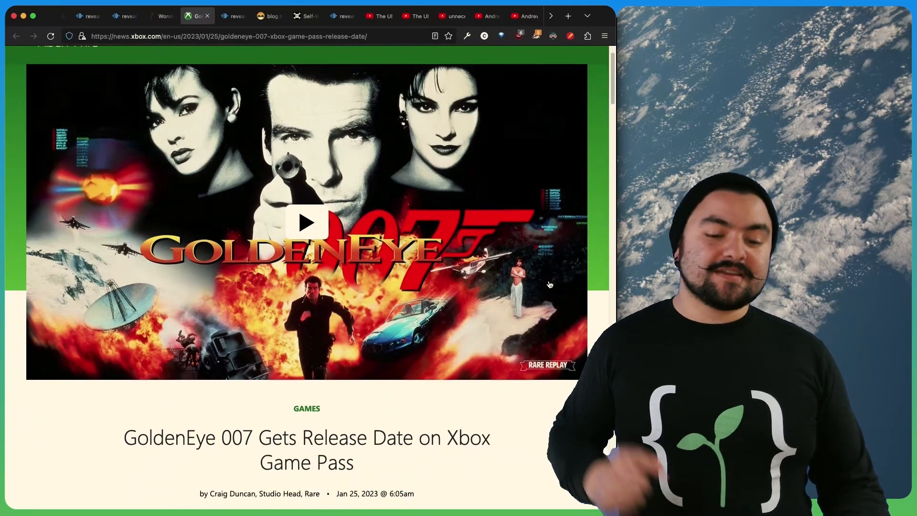
scroll(up, 3)
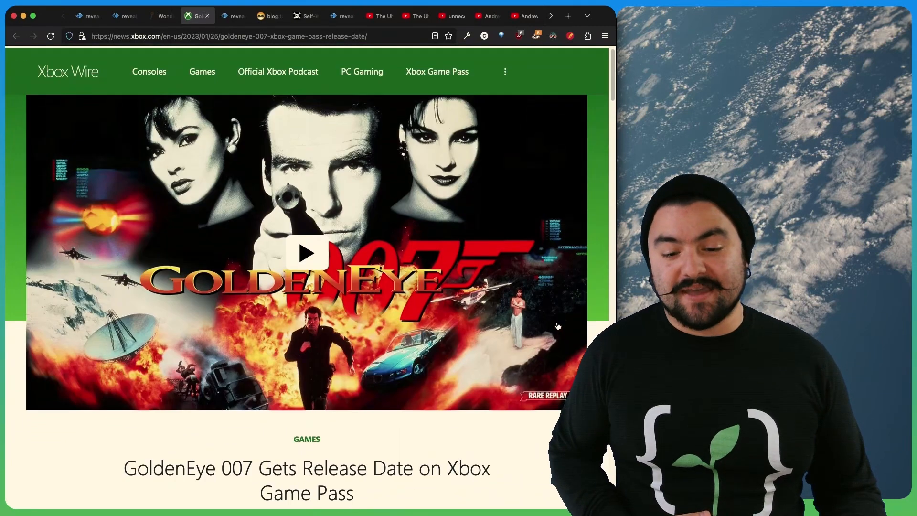
scroll(up, 3)
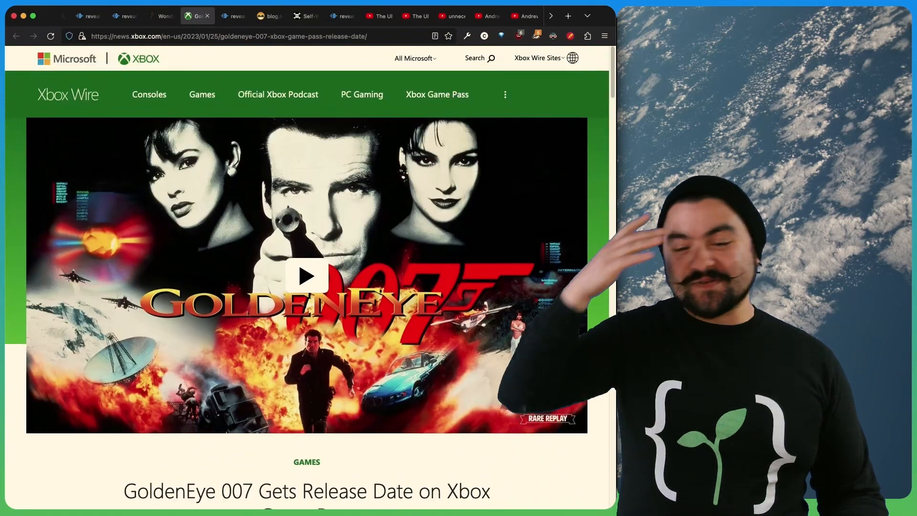
mouse_move(556, 326)
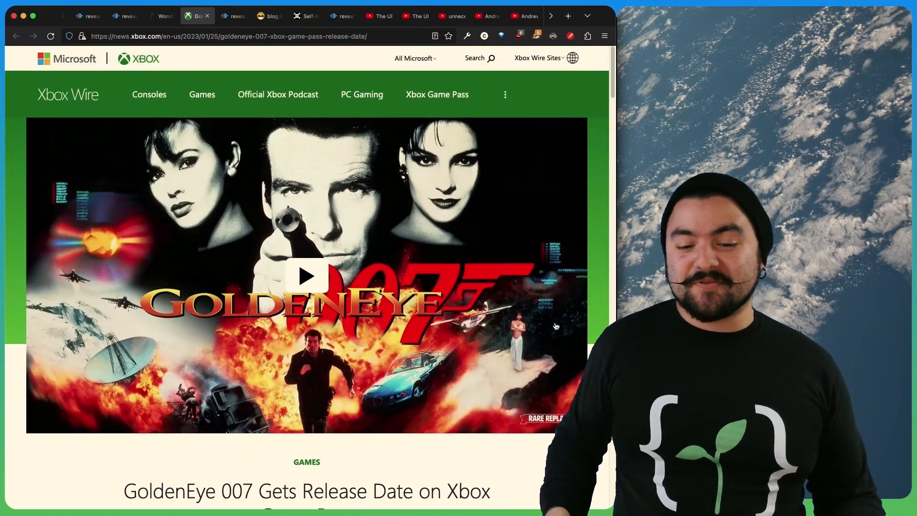
scroll(down, 3)
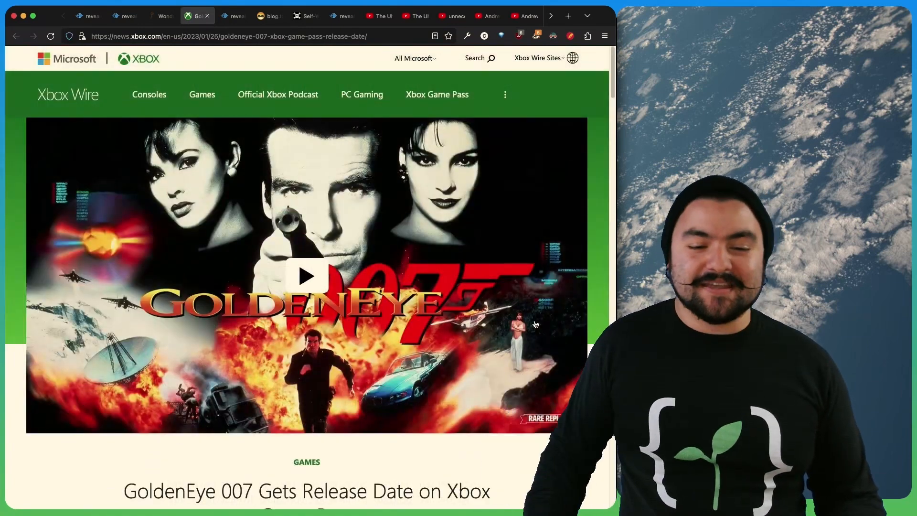
click(232, 16)
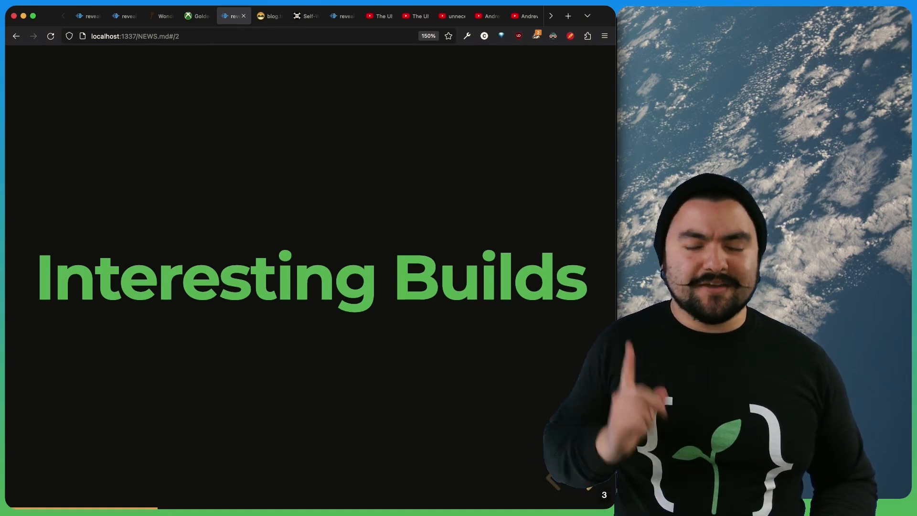
Read through the blog.tommy.sh post on self-watering jar planters
click(269, 16)
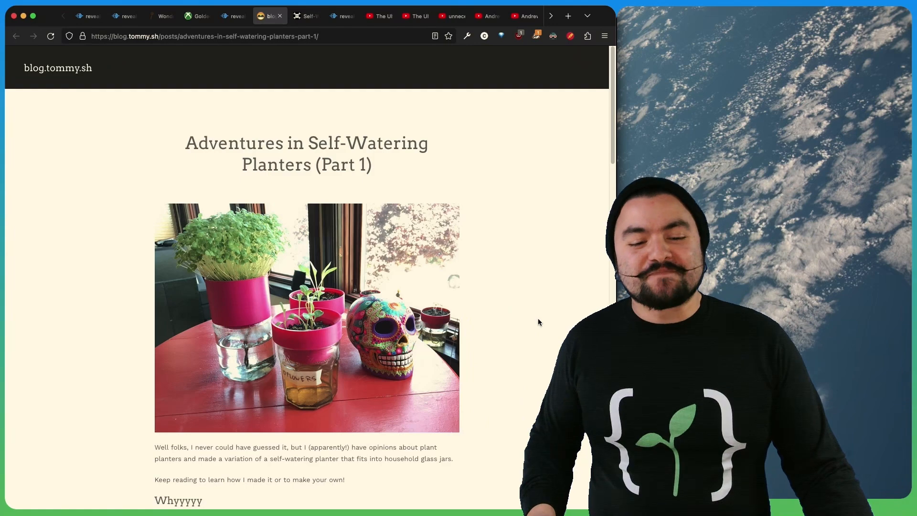
scroll(down, 3)
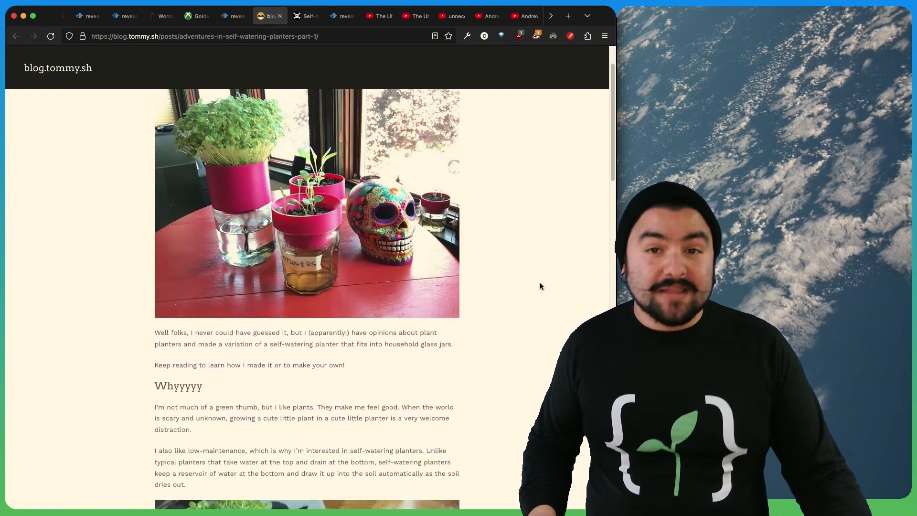
scroll(down, 3)
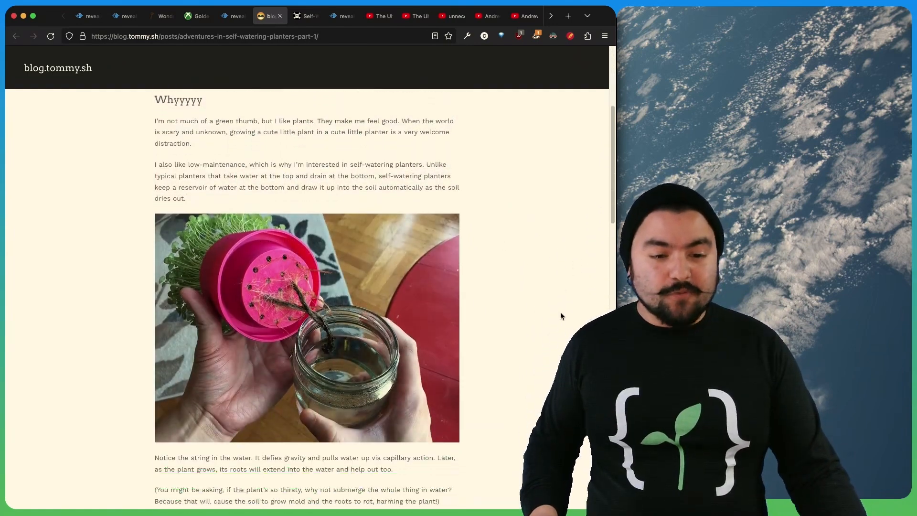
scroll(down, 3)
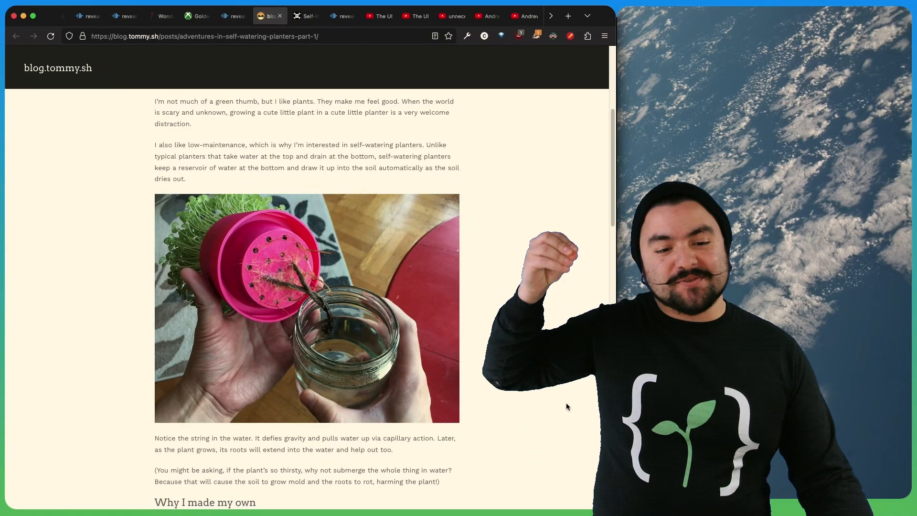
scroll(down, 3)
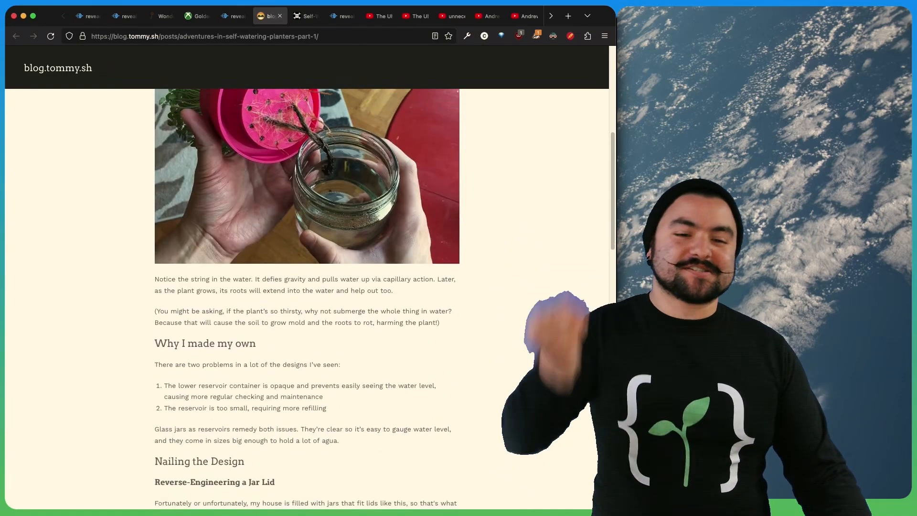
scroll(up, 3)
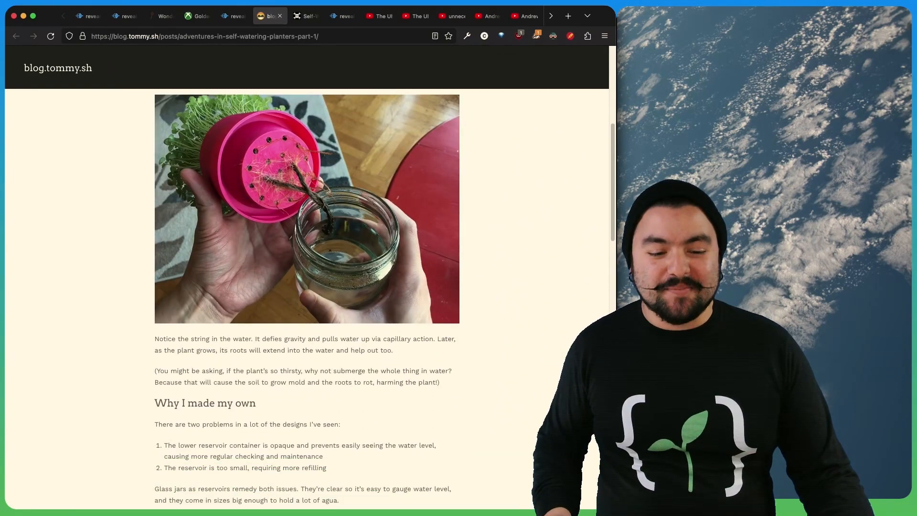
scroll(down, 3)
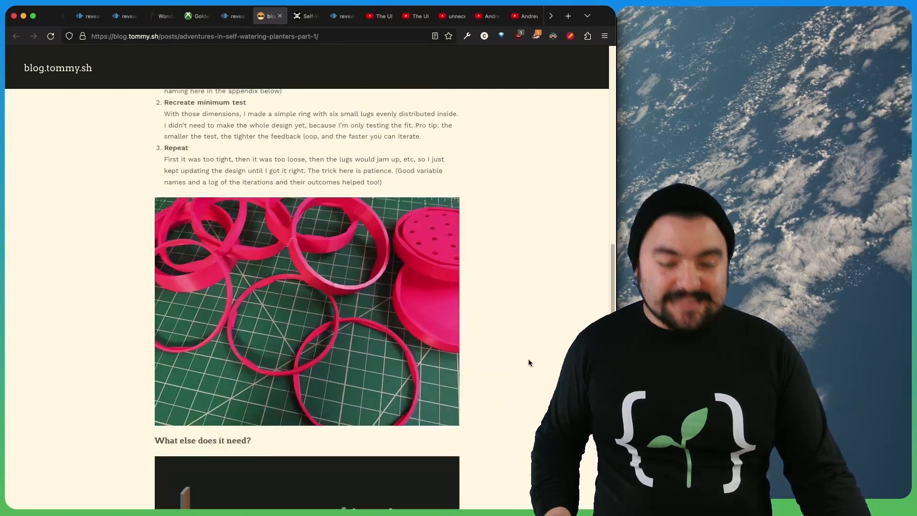
scroll(up, 3)
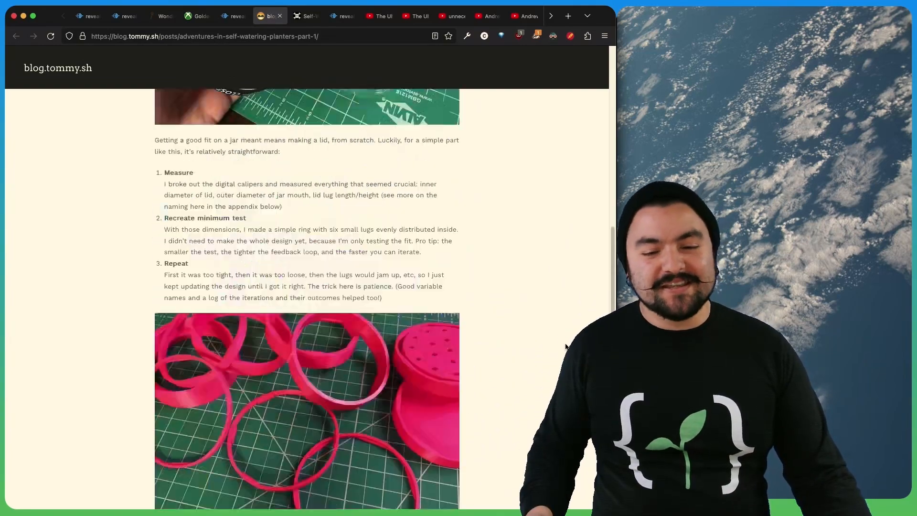
Scroll through Hackaday's write-up of the self-watering planters
click(305, 16)
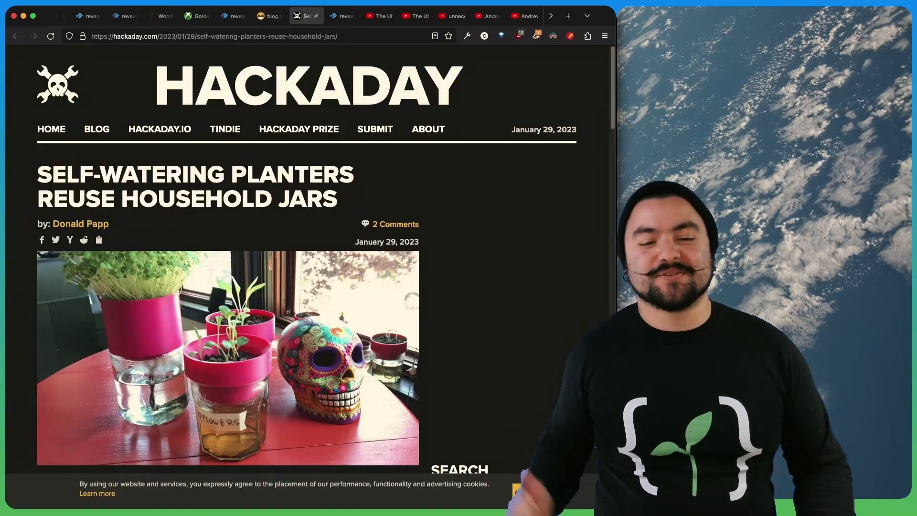
scroll(down, 3)
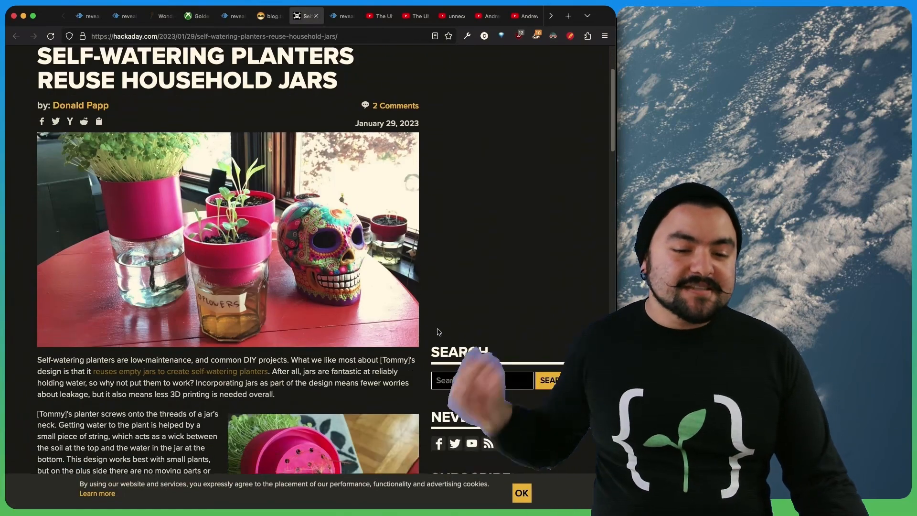
scroll(down, 3)
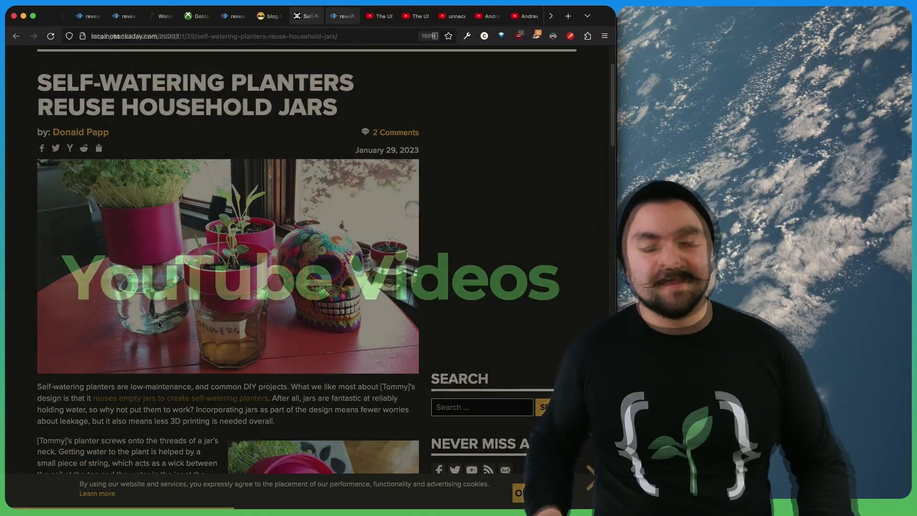
Show Hyperplexed's Ultimate Hacker Effect video, then the 'unnecessary bools!' episode
click(379, 15)
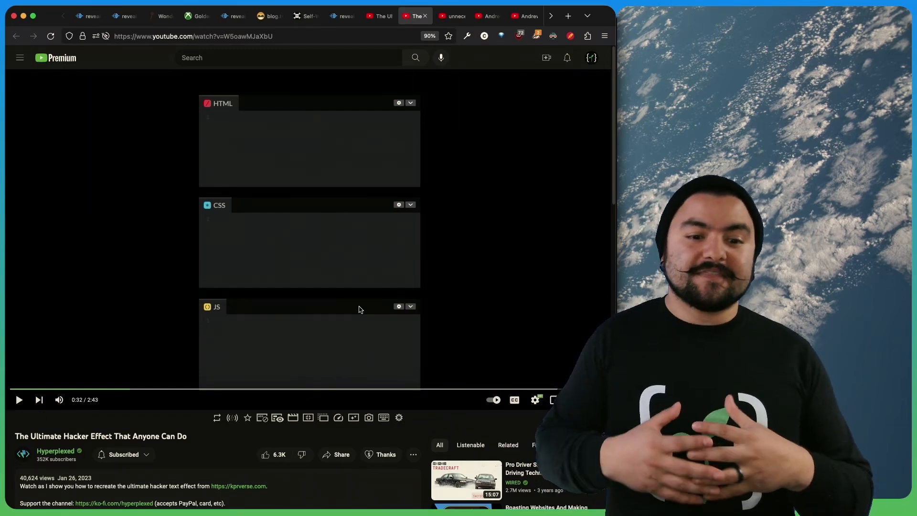
click(450, 16)
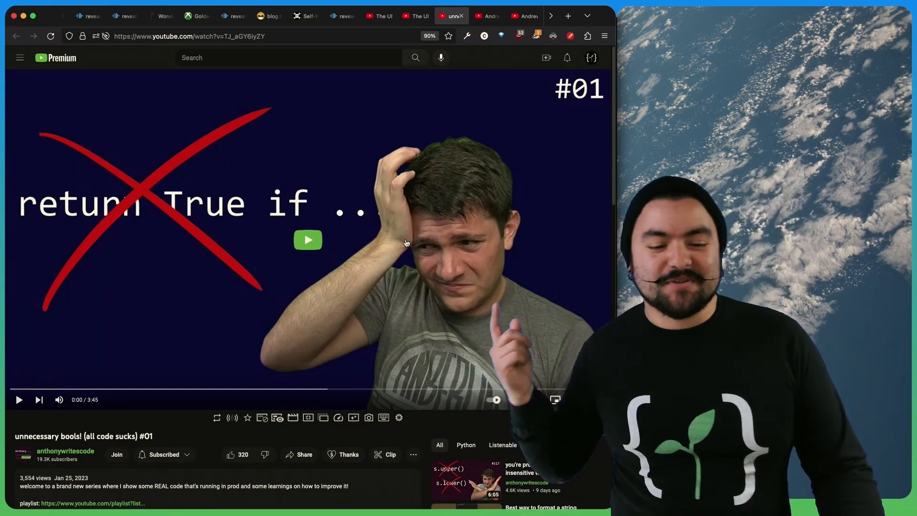
Start the unnecessary bools video, then bring up Honeypot's Andrew Clark Redux interview
click(308, 240)
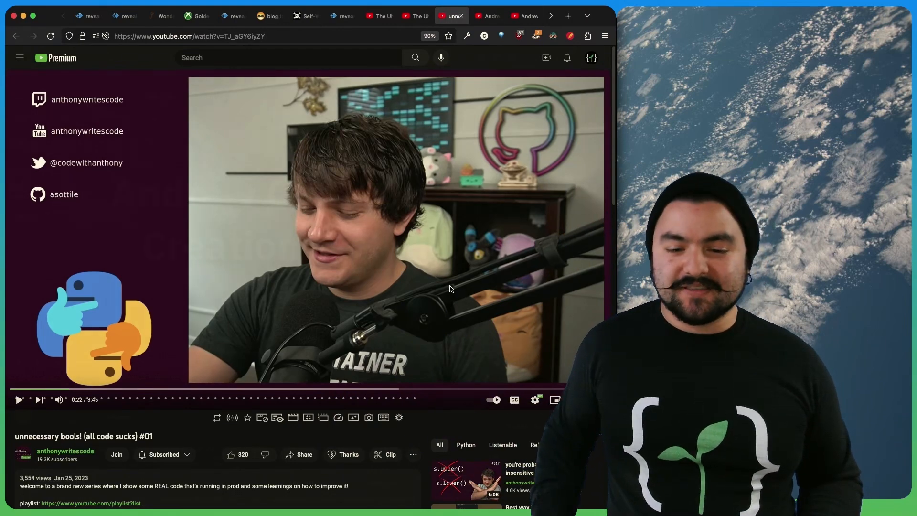
click(488, 16)
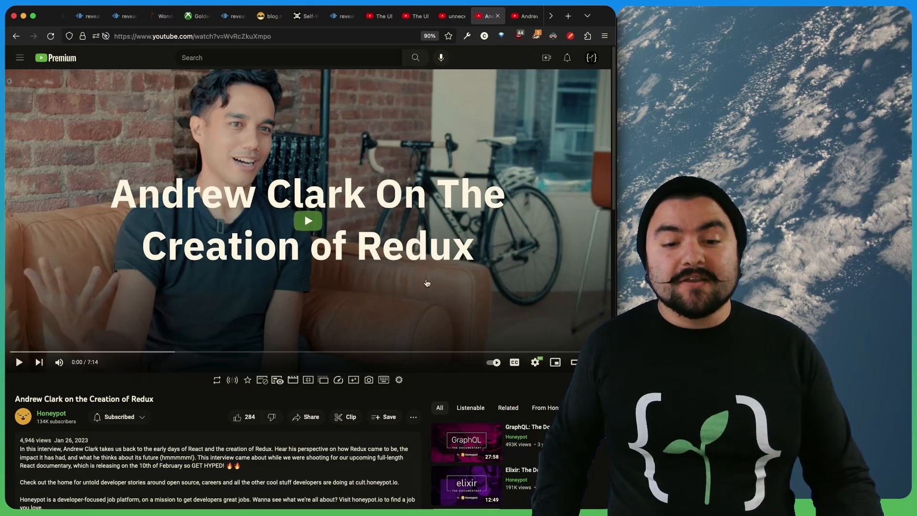
Play the Andrew Clark Redux interview and pause it at 3:08
click(307, 221)
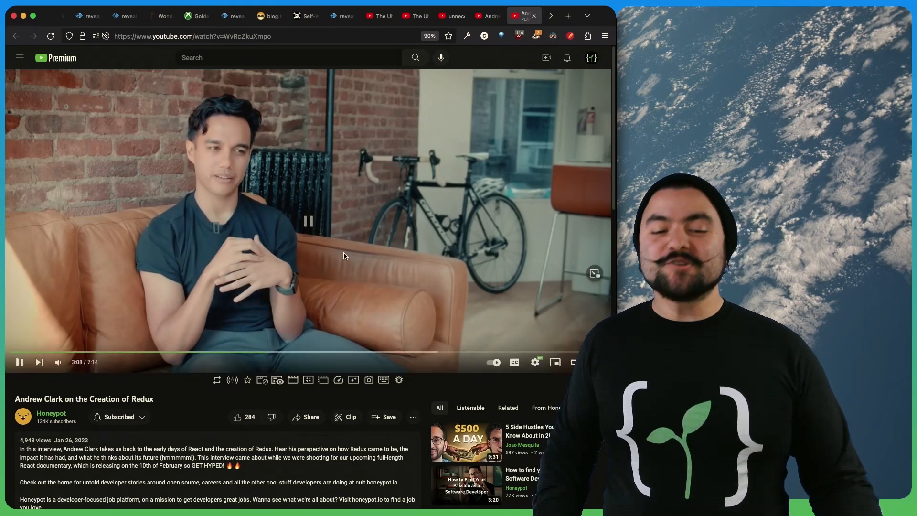
click(308, 221)
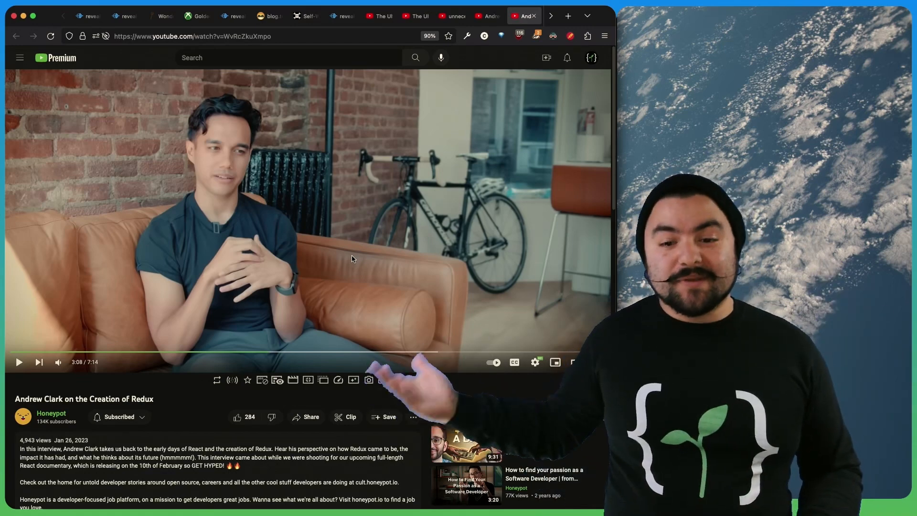
Pass the Developers and Tech slide and begin reading the Patterns SQL analyst article
click(523, 16)
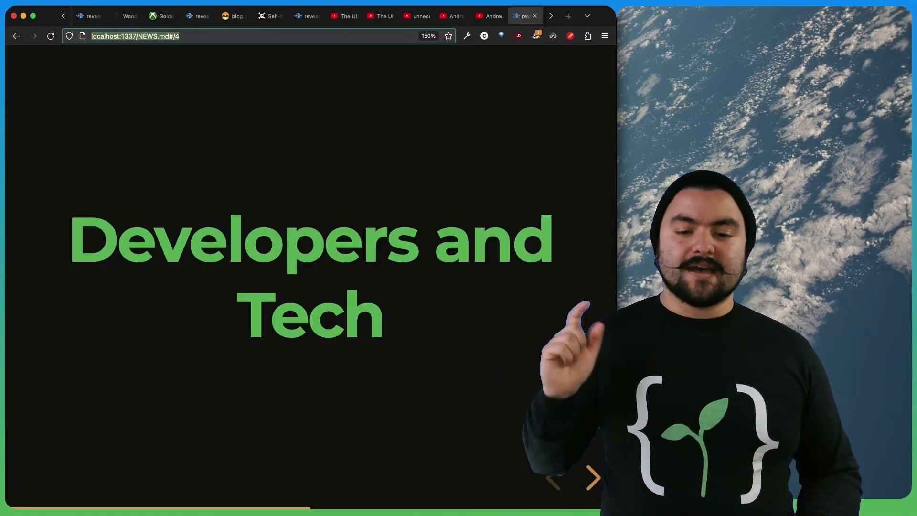
click(518, 15)
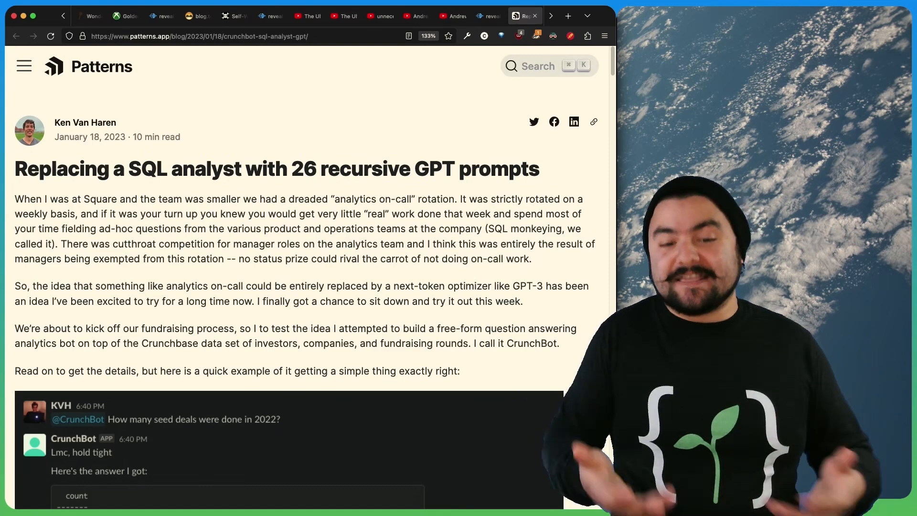
mouse_move(430, 314)
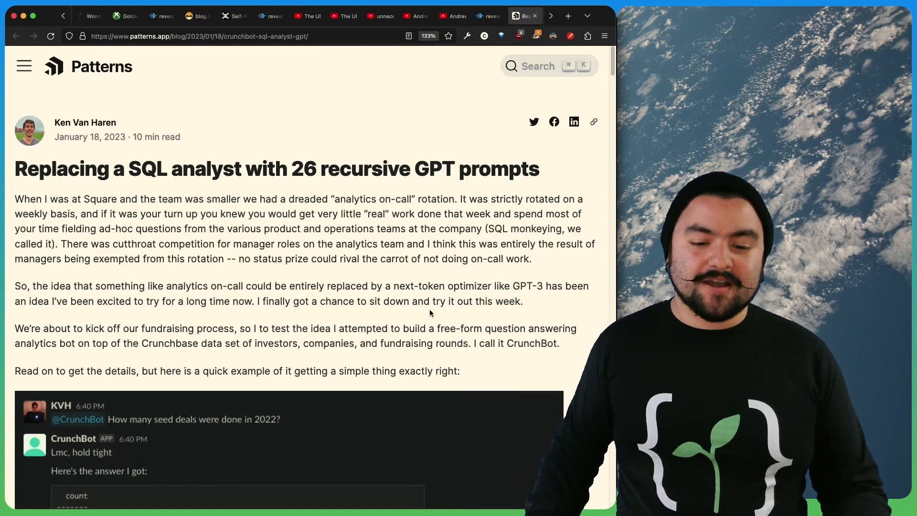
scroll(down, 3)
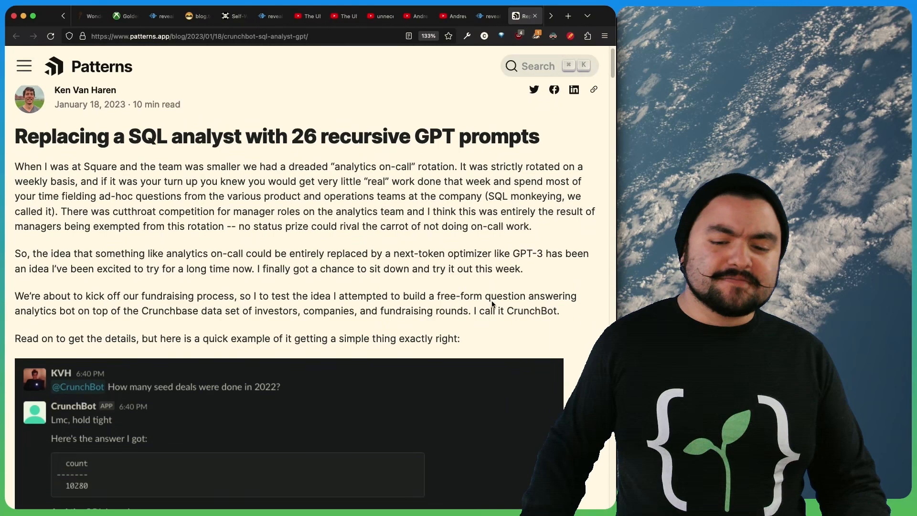
scroll(down, 3)
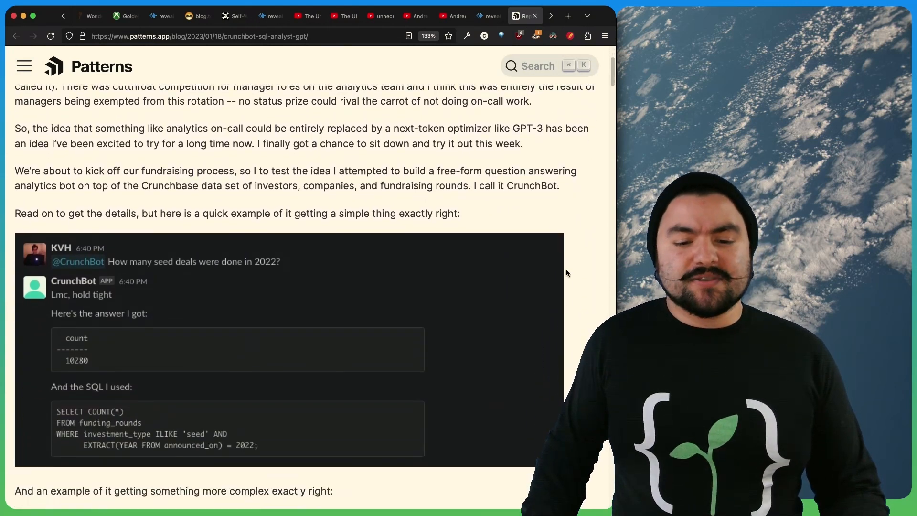
scroll(up, 3)
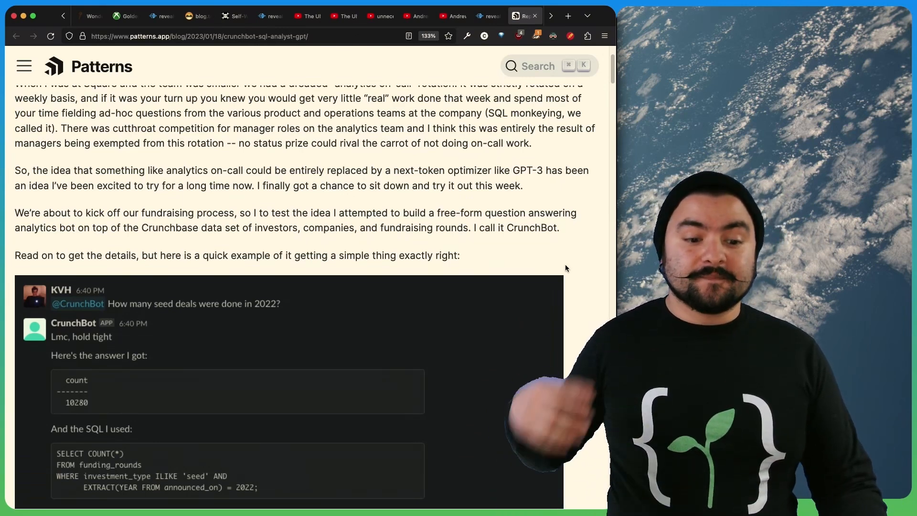
scroll(down, 3)
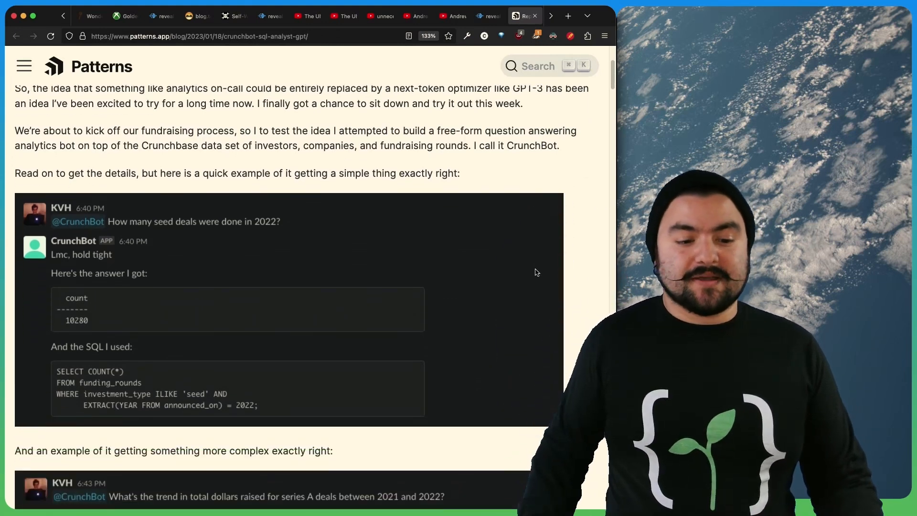
scroll(down, 3)
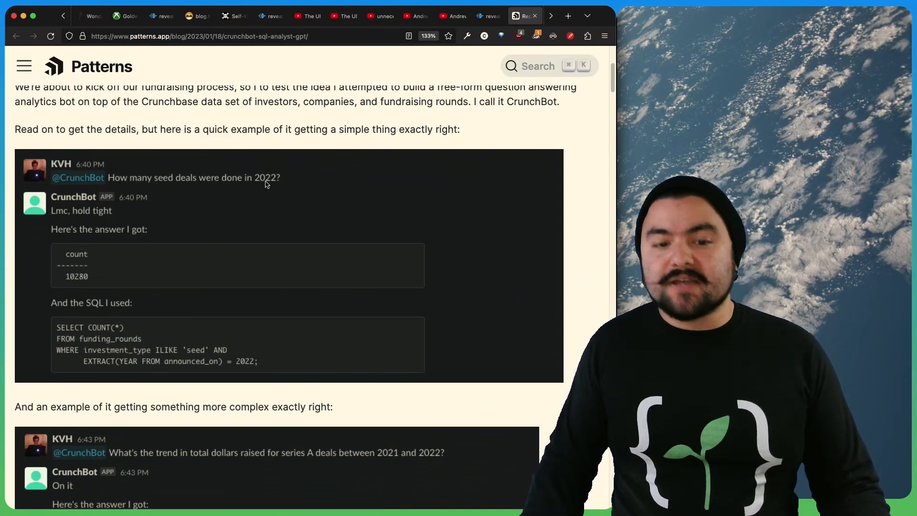
scroll(down, 3)
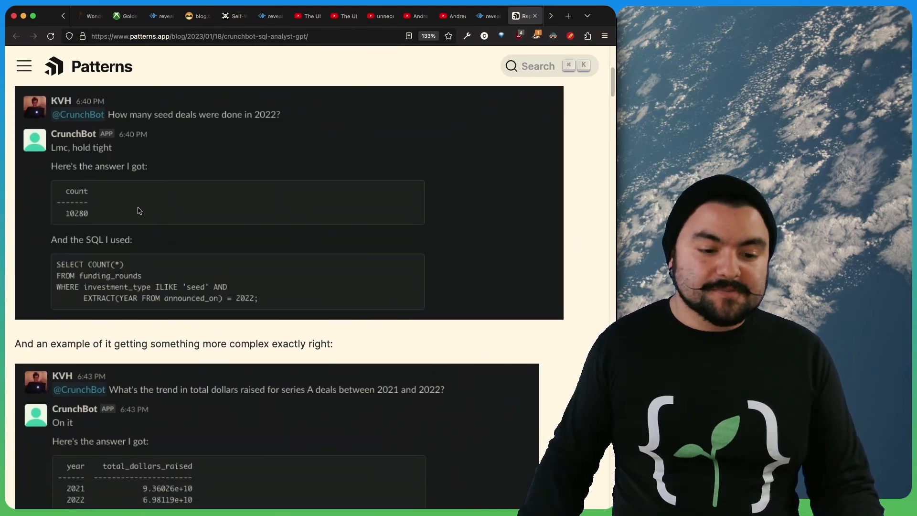
mouse_move(70, 218)
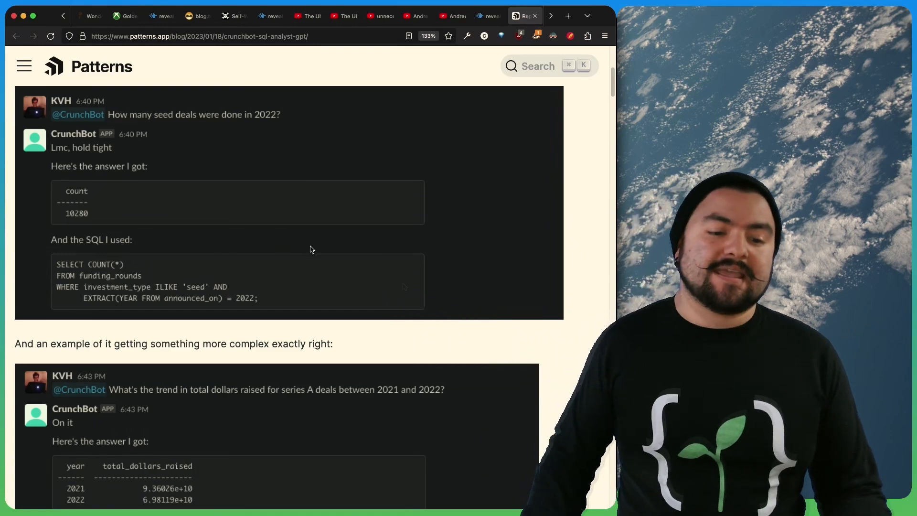
Scroll through the rest of the 26 GPT prompts article, then open the serverless databases post
scroll(up, 3)
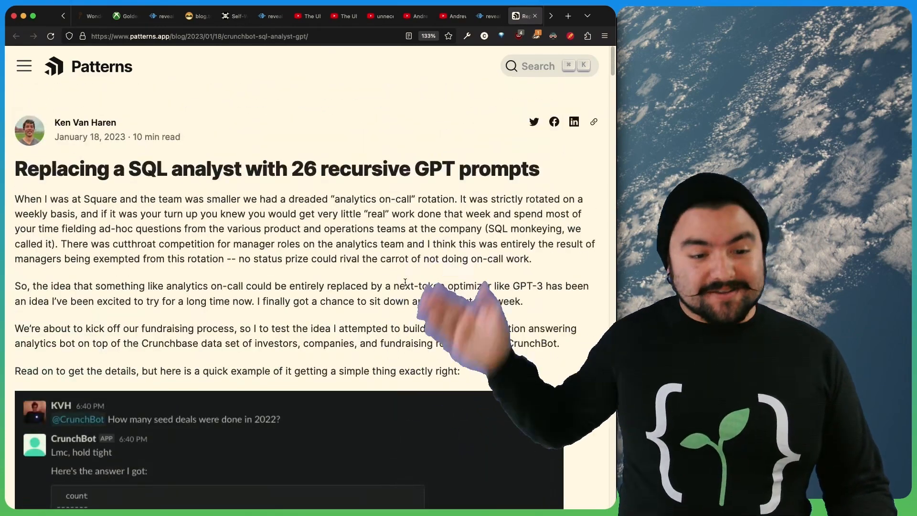
scroll(down, 3)
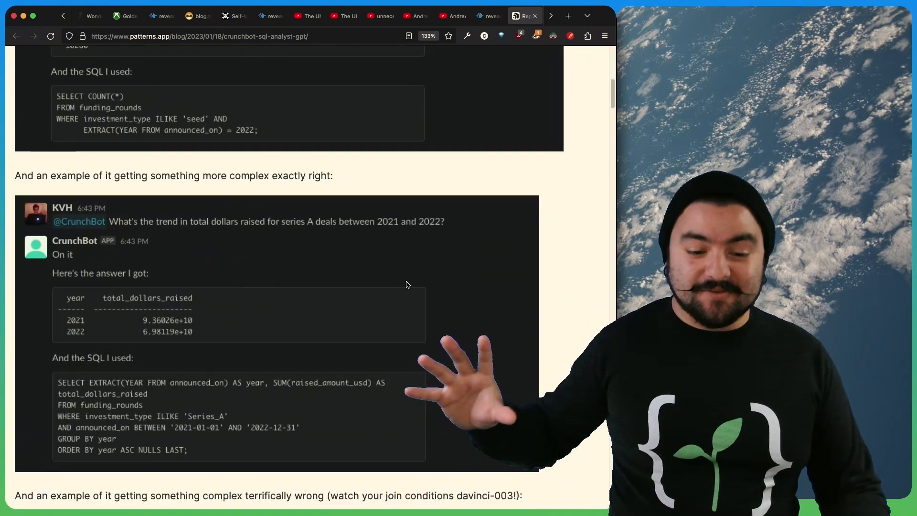
scroll(down, 3)
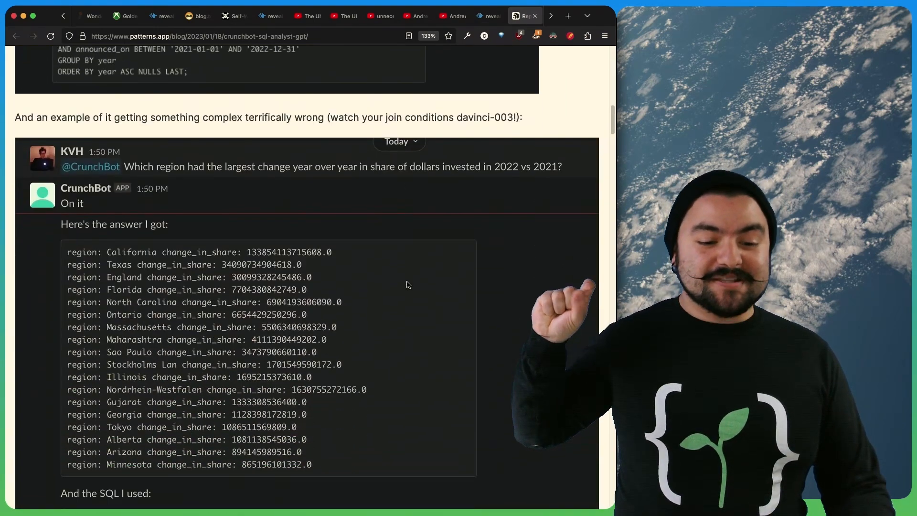
scroll(down, 3)
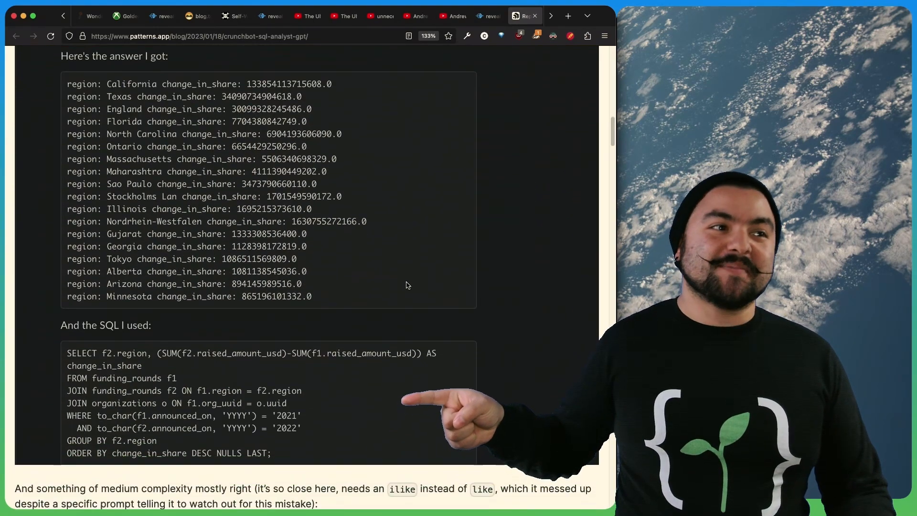
scroll(up, 3)
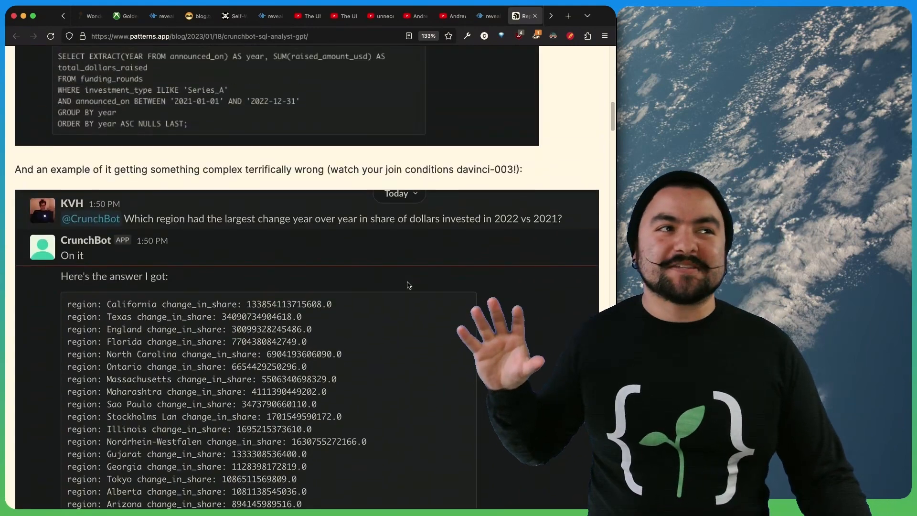
scroll(up, 3)
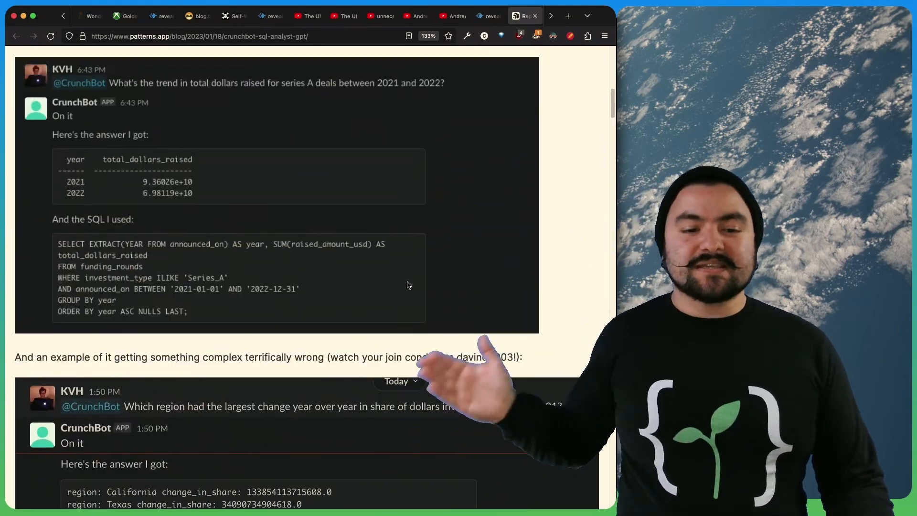
scroll(up, 3)
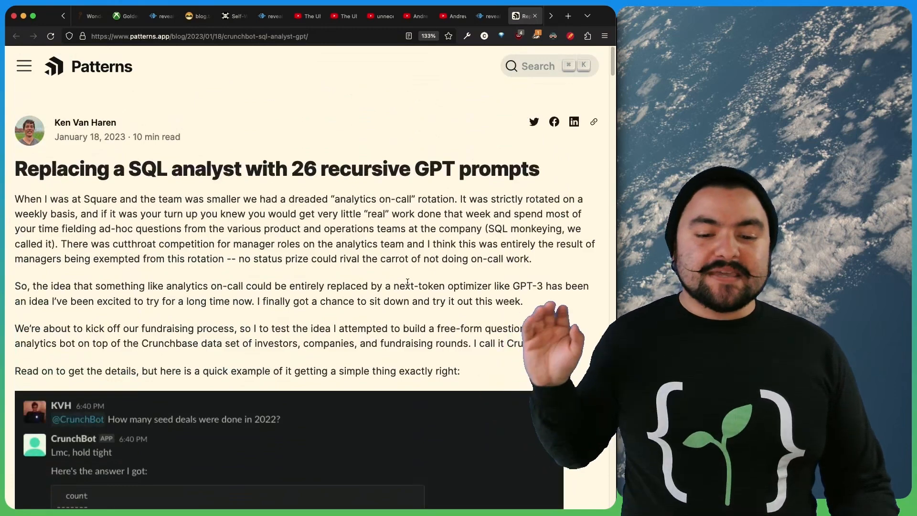
scroll(down, 3)
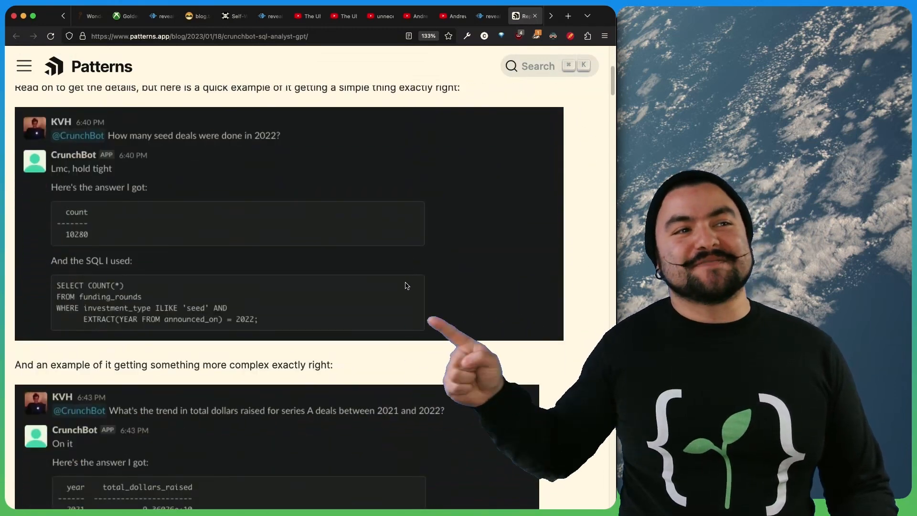
scroll(up, 3)
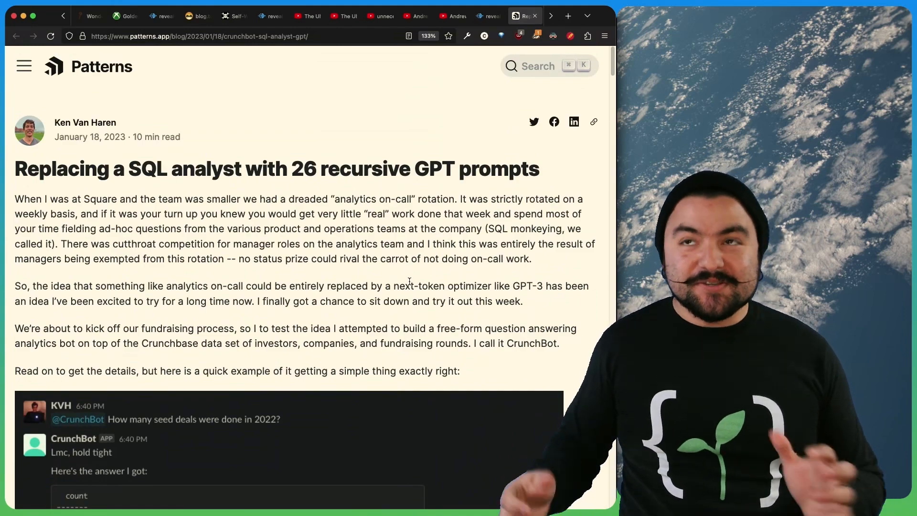
scroll(down, 3)
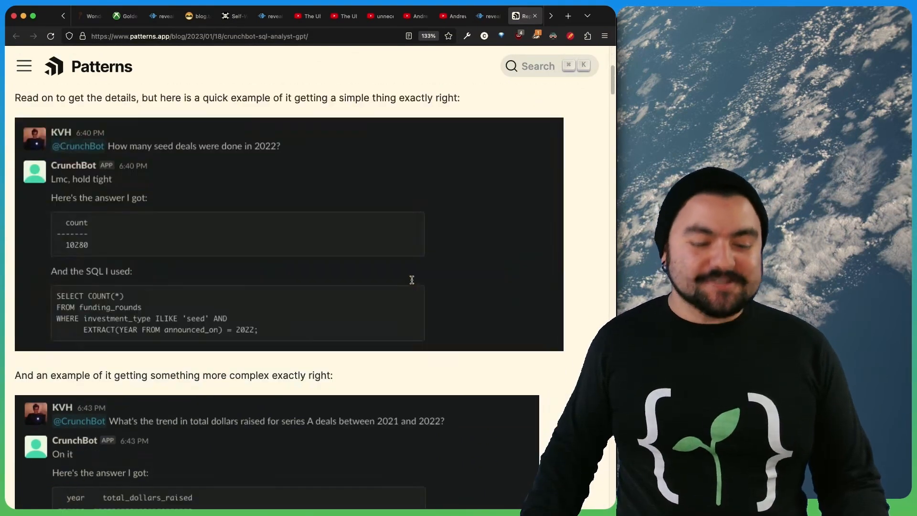
scroll(down, 3)
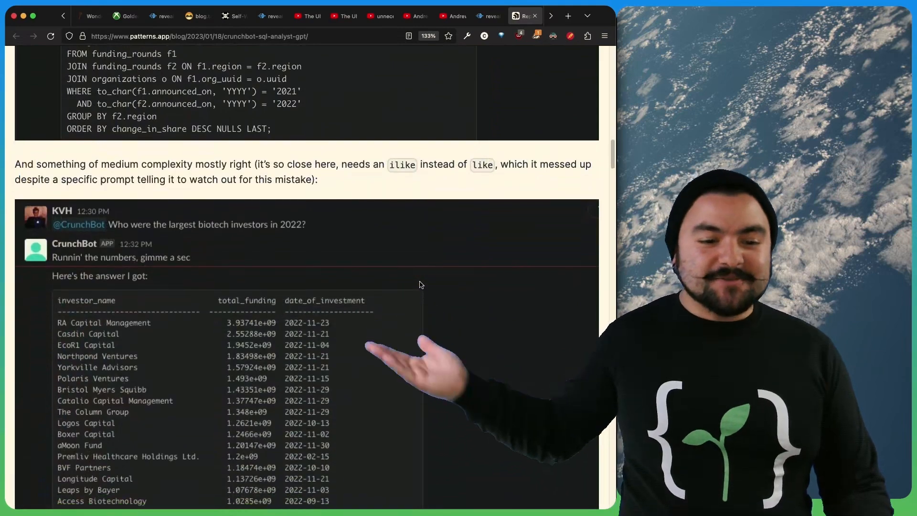
scroll(down, 3)
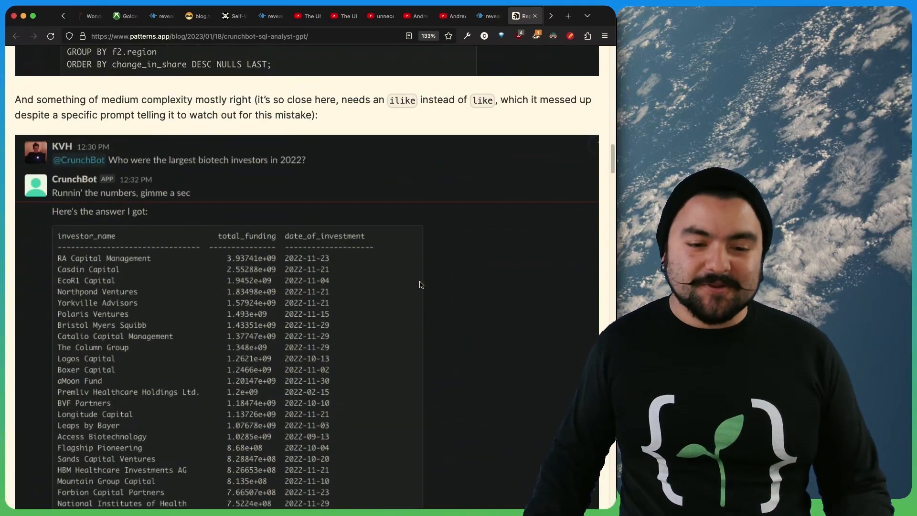
scroll(down, 3)
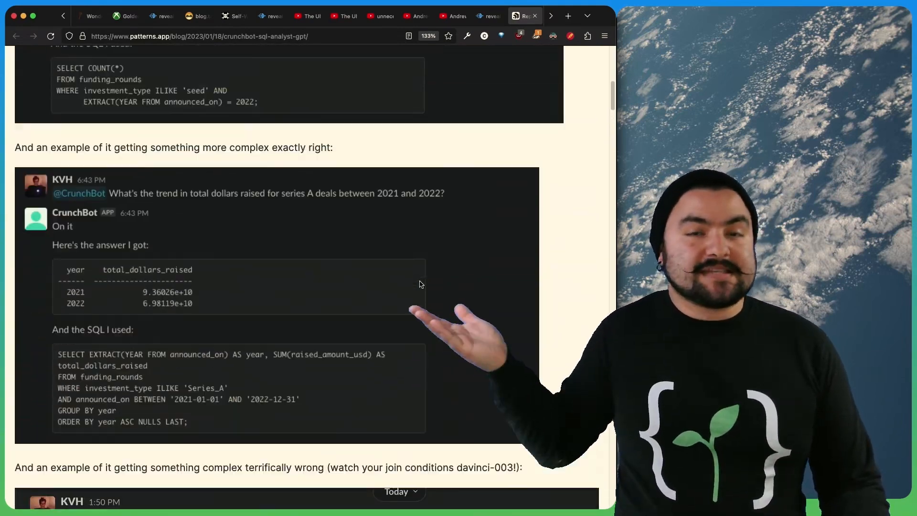
scroll(up, 3)
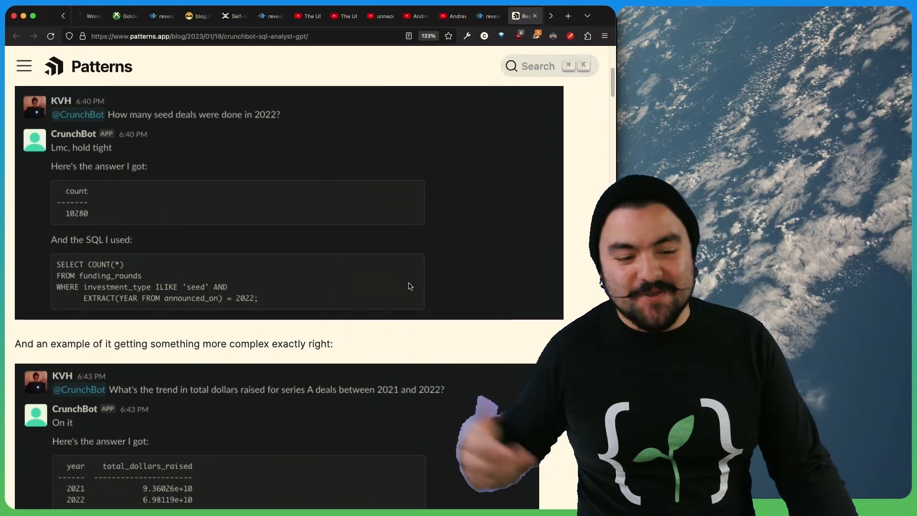
scroll(up, 3)
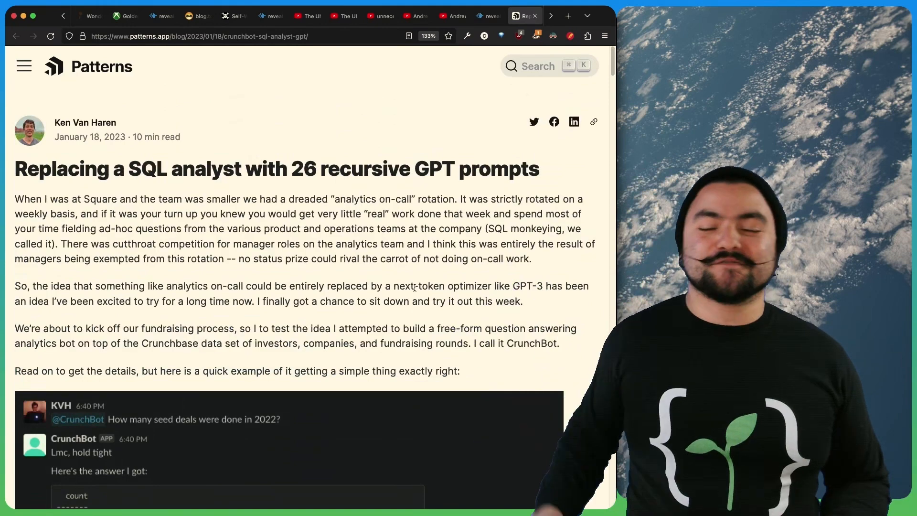
click(522, 15)
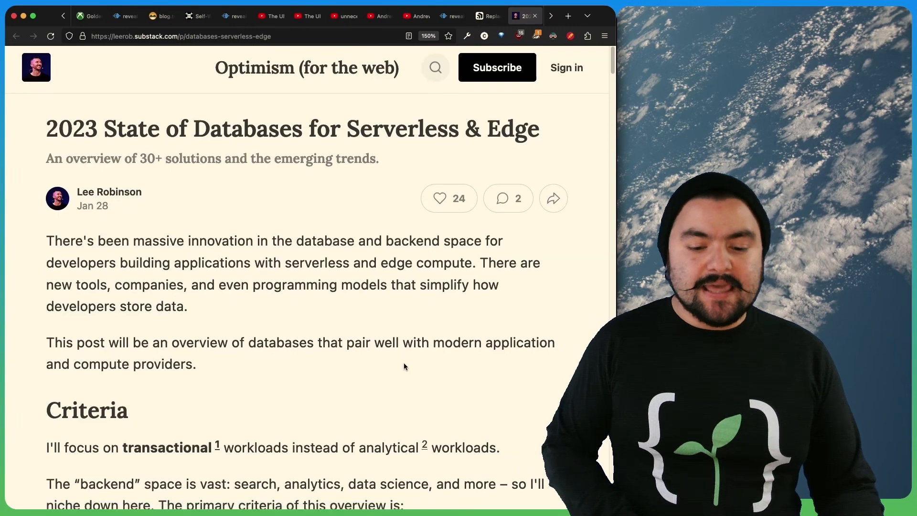
Read Lee Robinson's 2023 State of Databases post, then open Vladimir Klepov's TypeScript set theory article
scroll(down, 3)
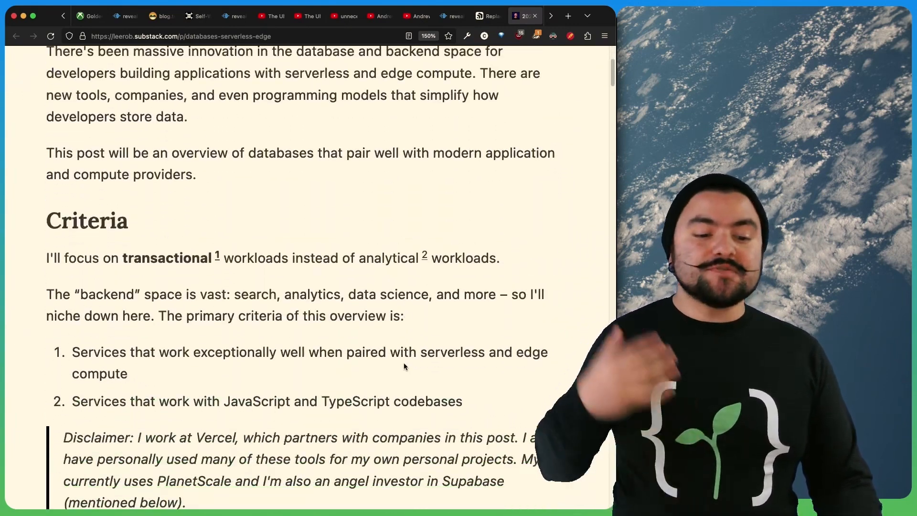
scroll(down, 3)
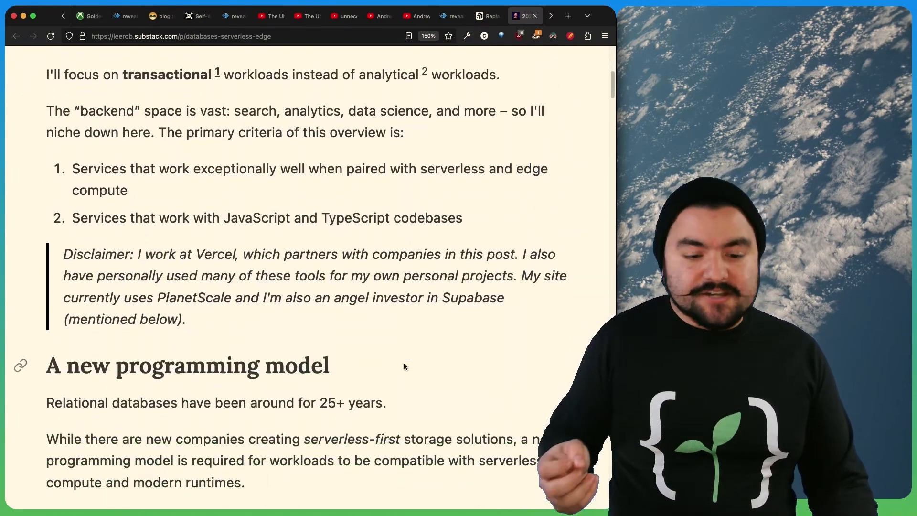
scroll(down, 3)
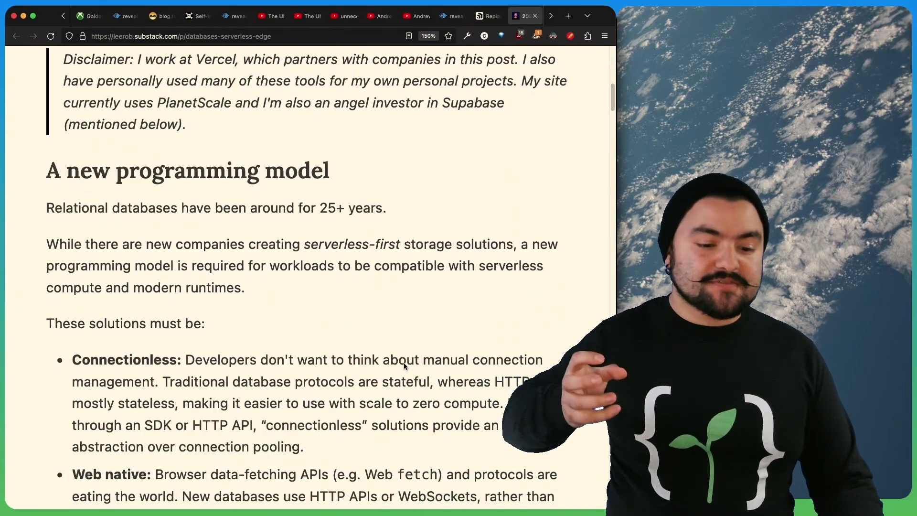
scroll(down, 3)
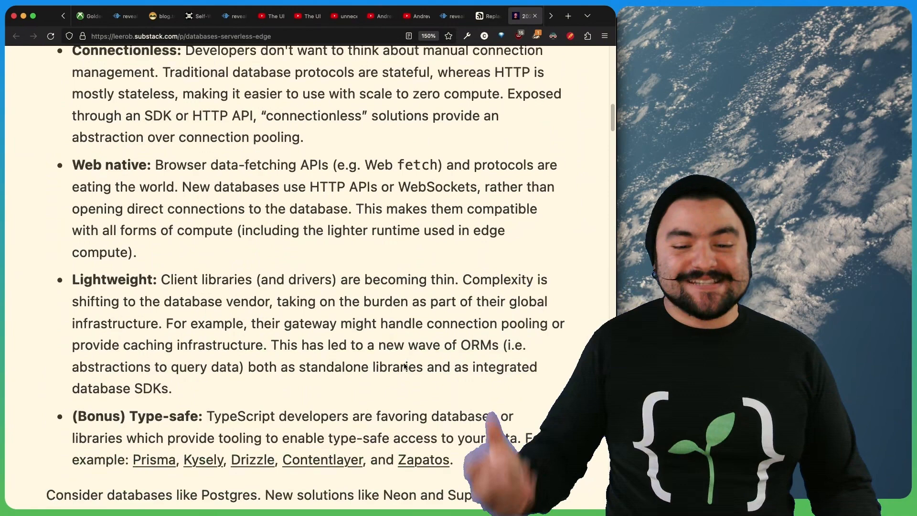
scroll(up, 3)
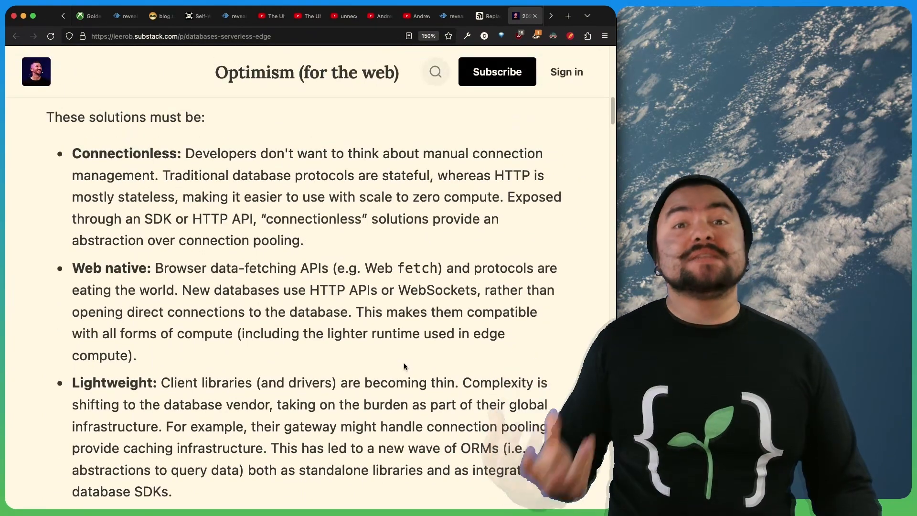
scroll(down, 3)
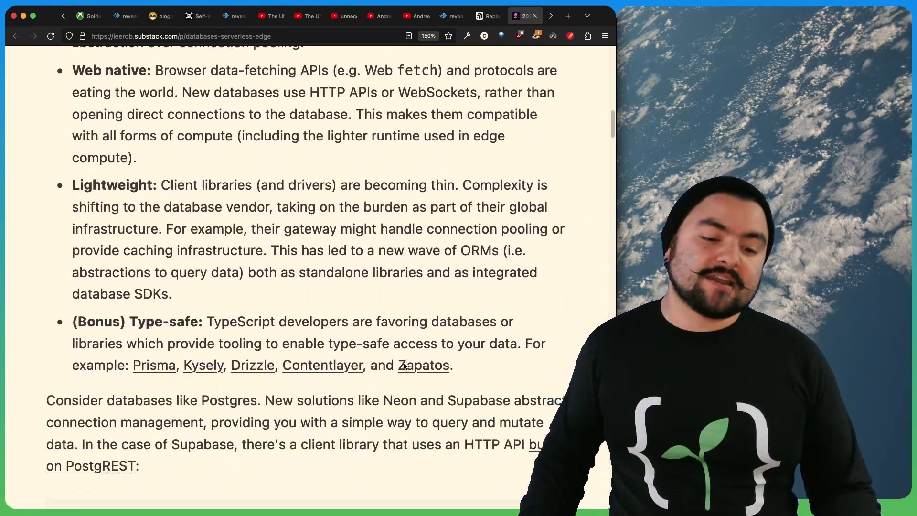
scroll(down, 3)
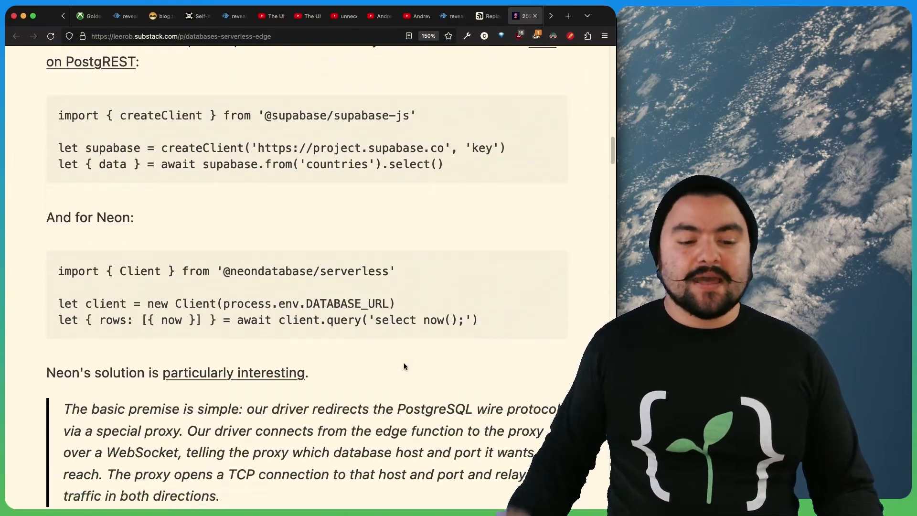
scroll(down, 3)
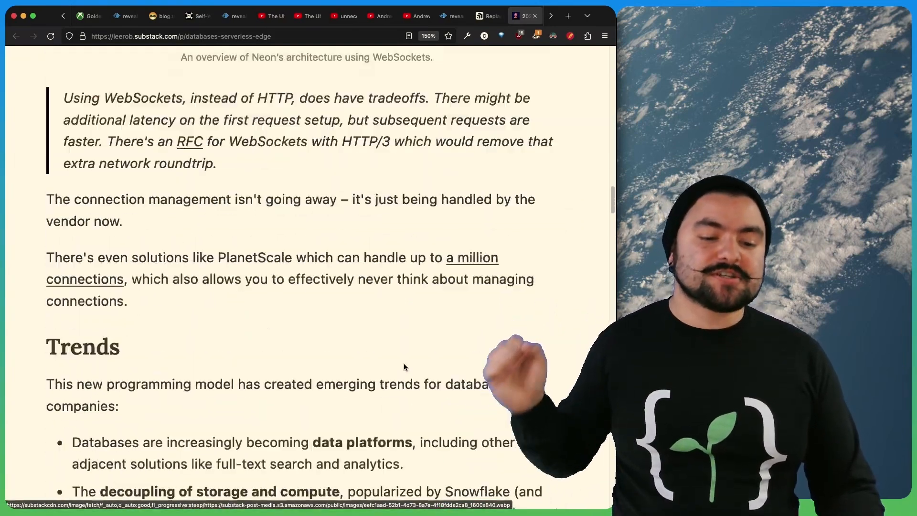
scroll(down, 3)
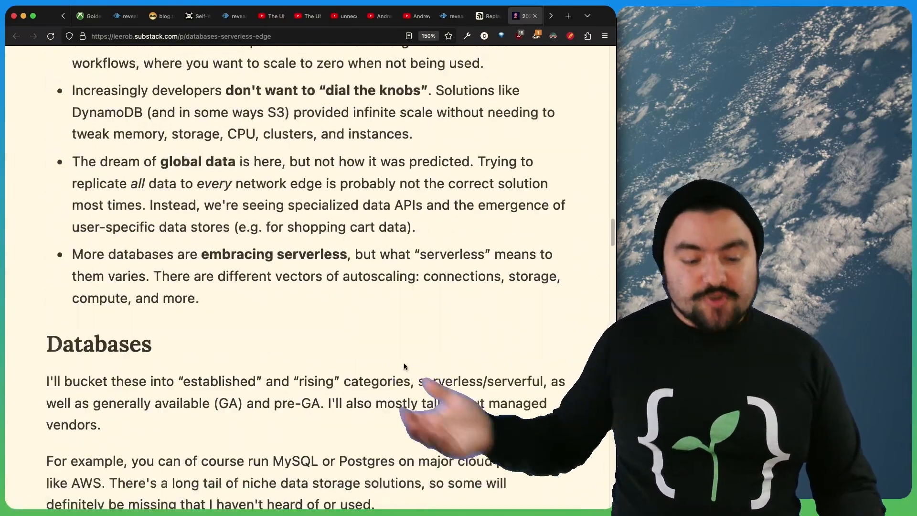
scroll(down, 3)
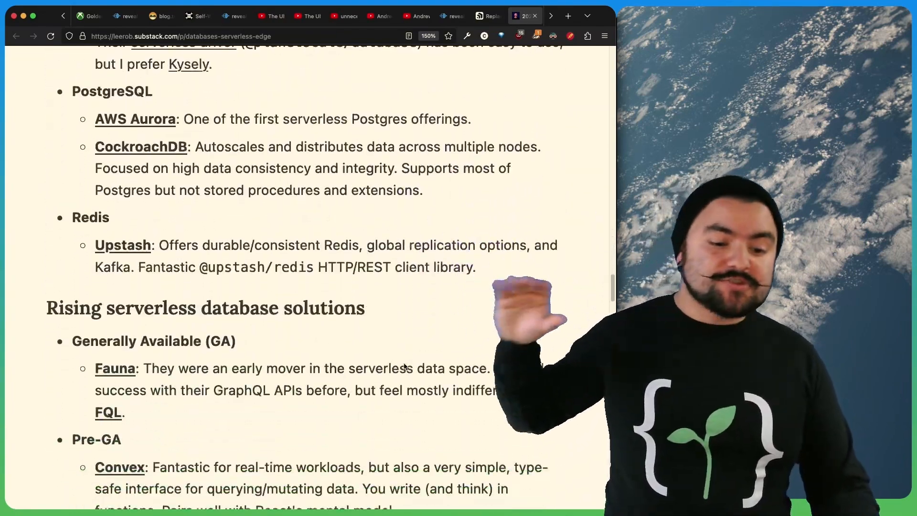
scroll(down, 3)
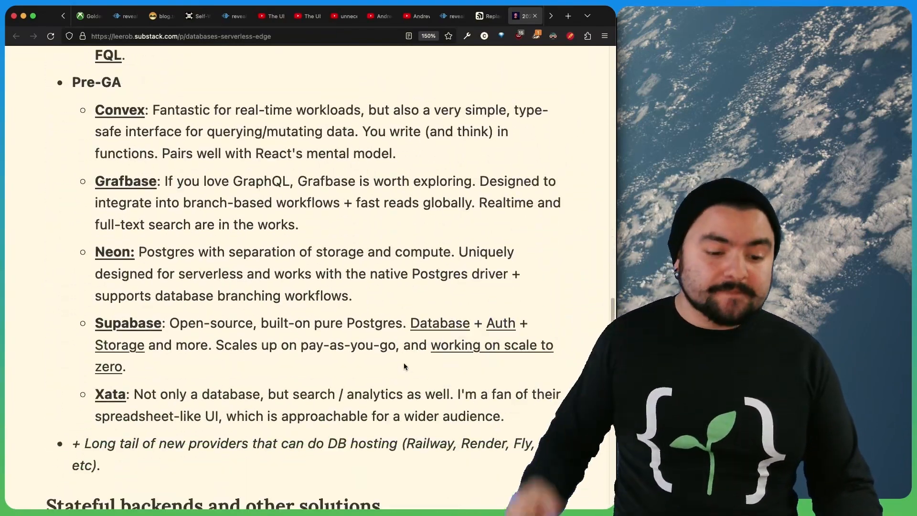
scroll(up, 3)
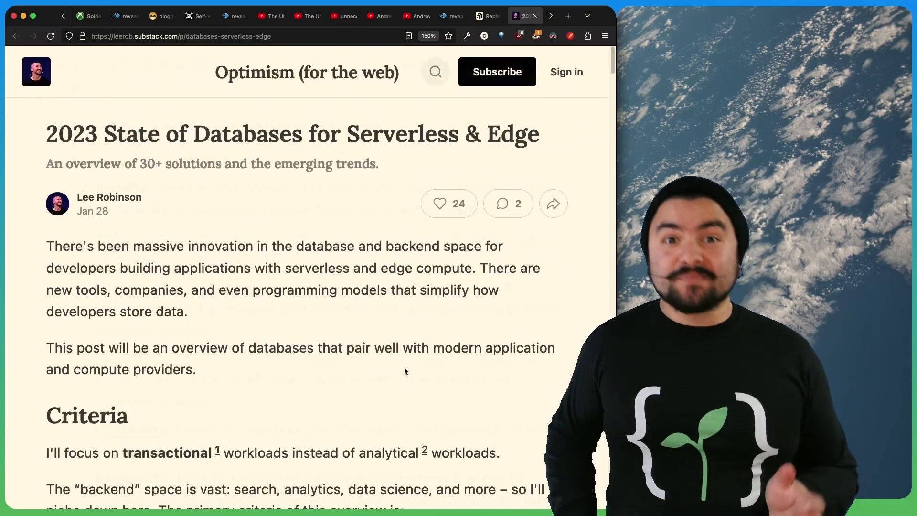
click(526, 16)
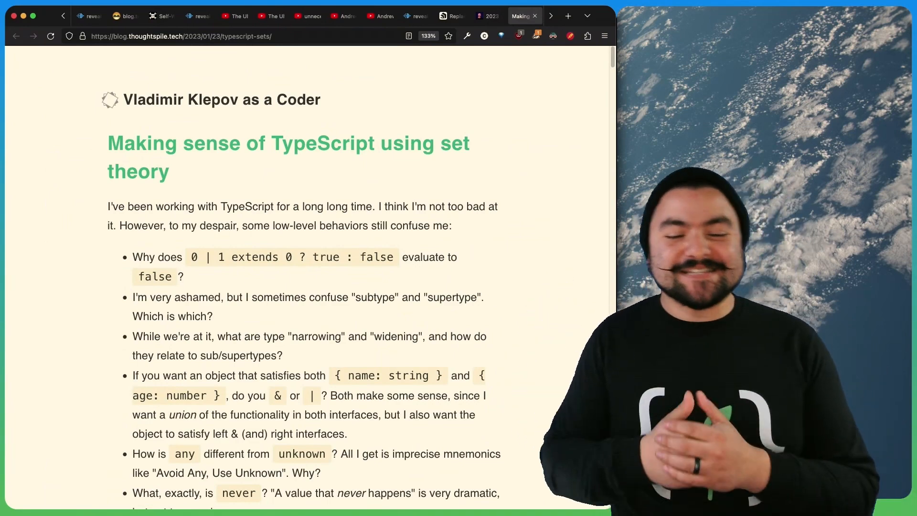
scroll(down, 3)
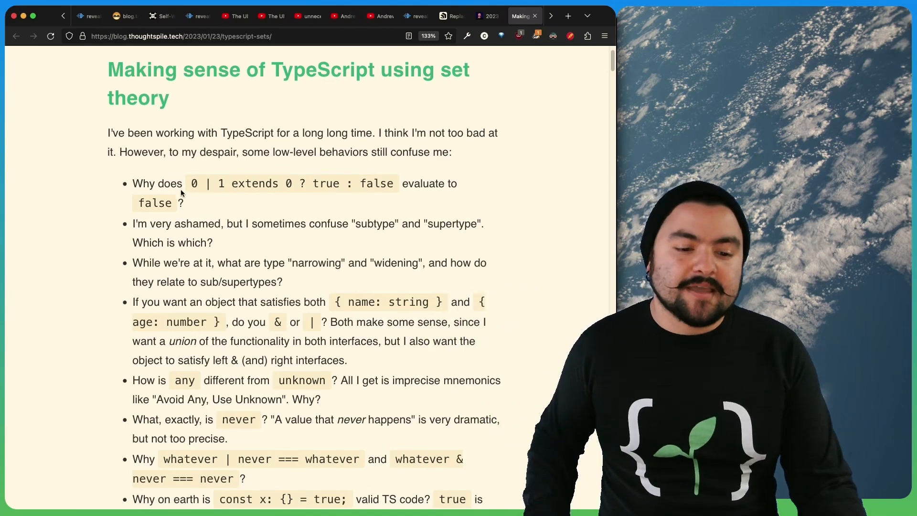
mouse_move(236, 192)
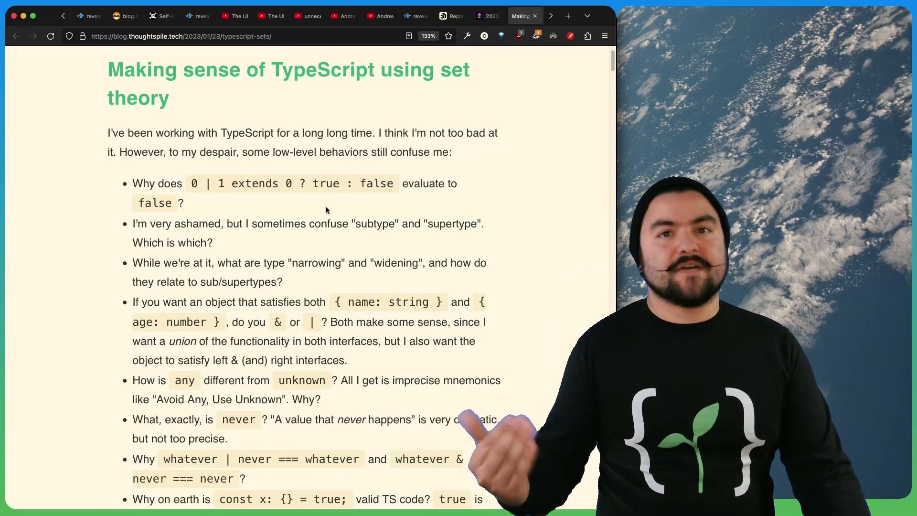
scroll(down, 3)
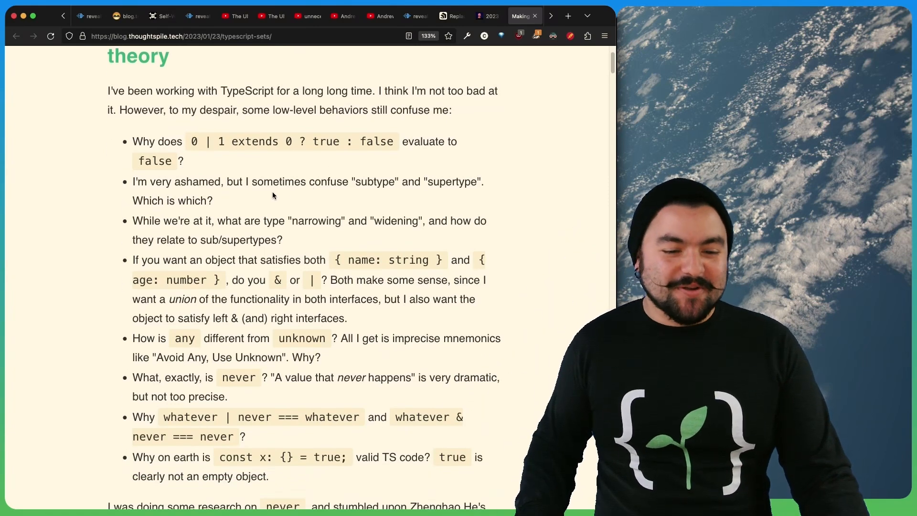
scroll(down, 3)
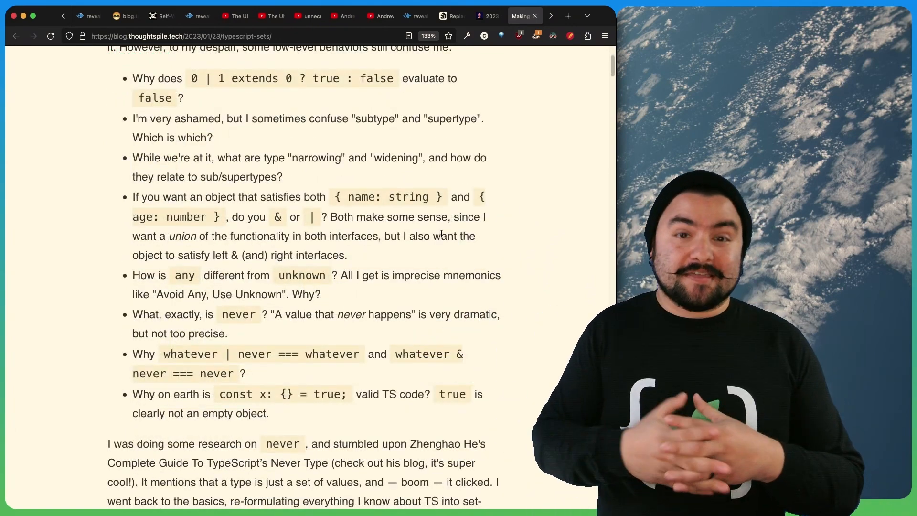
scroll(down, 3)
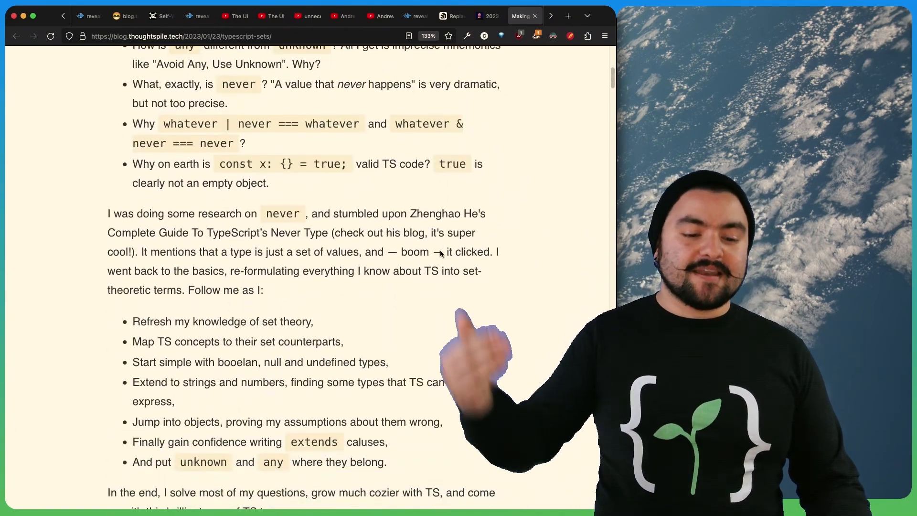
scroll(down, 3)
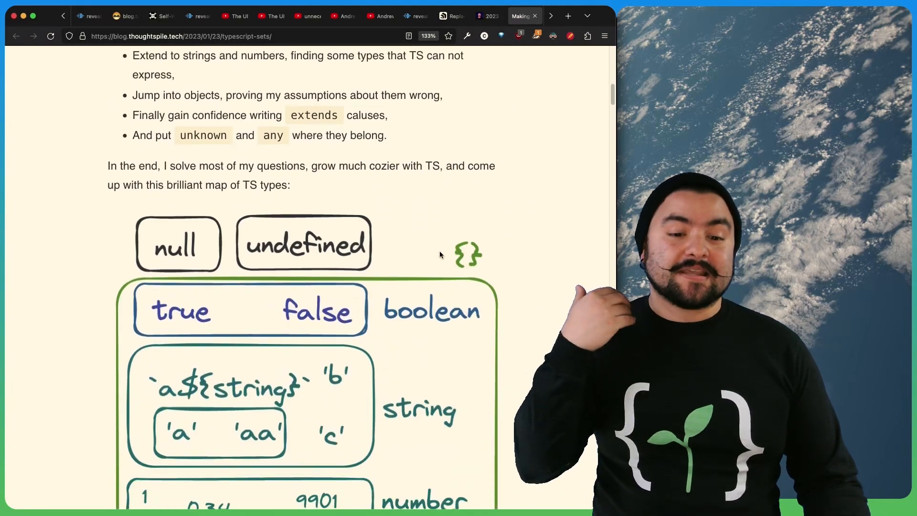
scroll(down, 3)
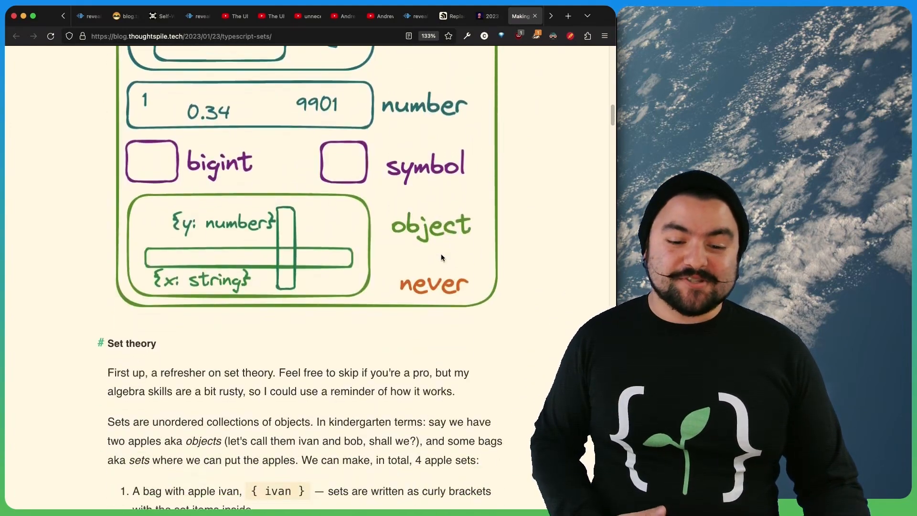
scroll(down, 3)
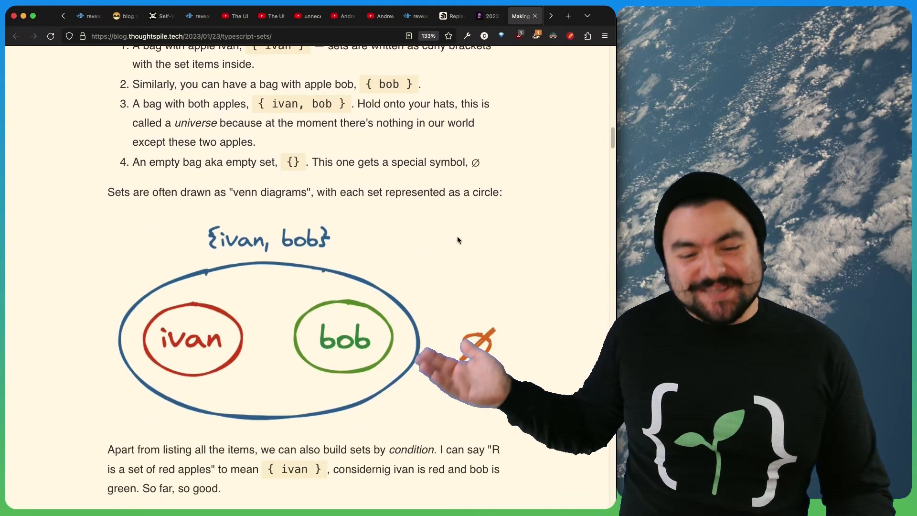
scroll(down, 3)
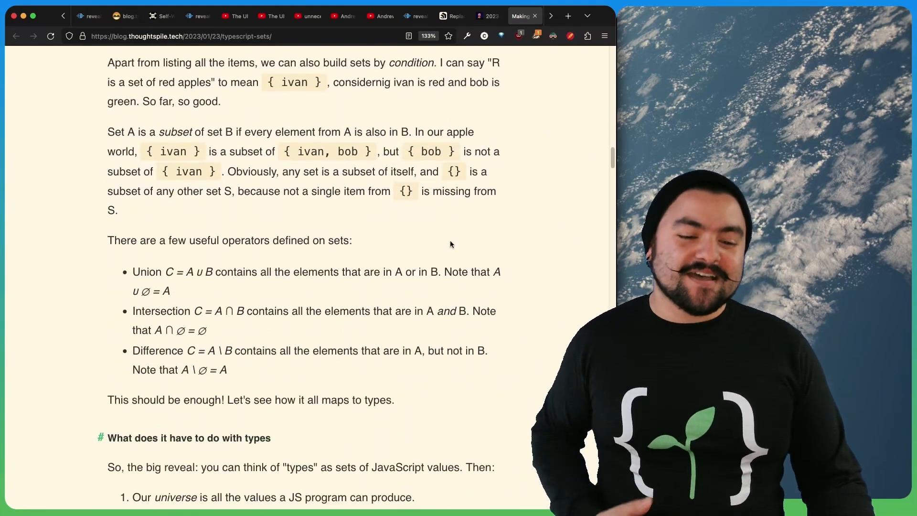
scroll(down, 3)
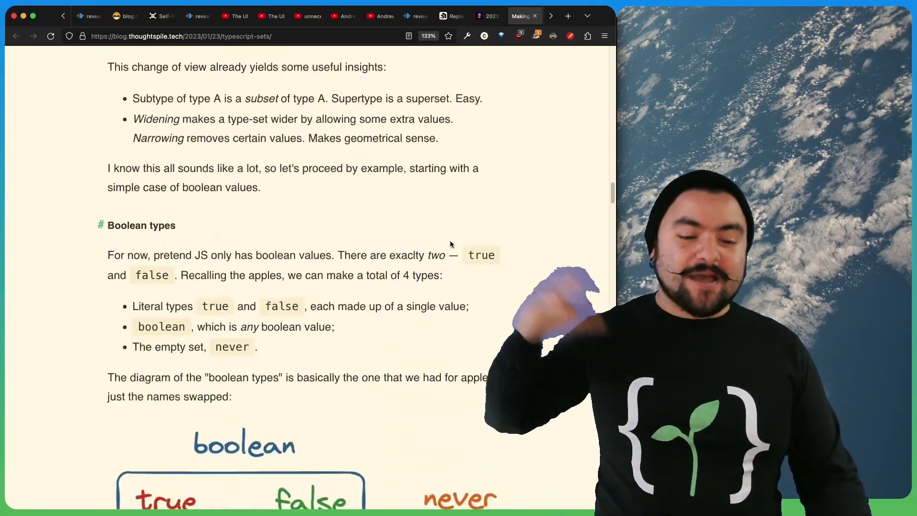
scroll(down, 3)
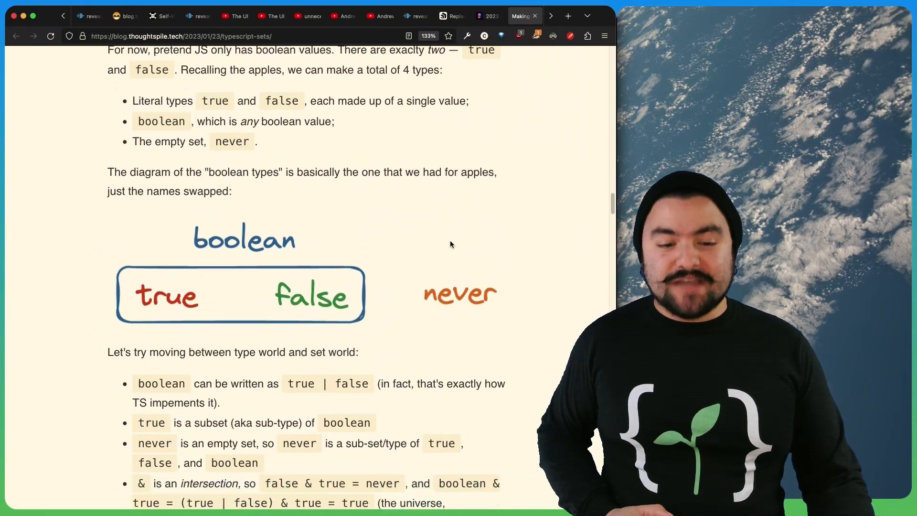
scroll(down, 3)
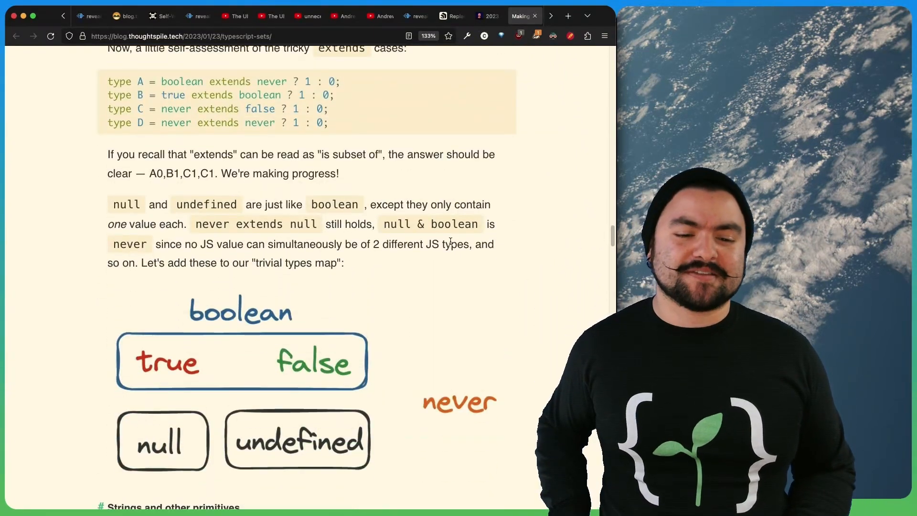
click(488, 15)
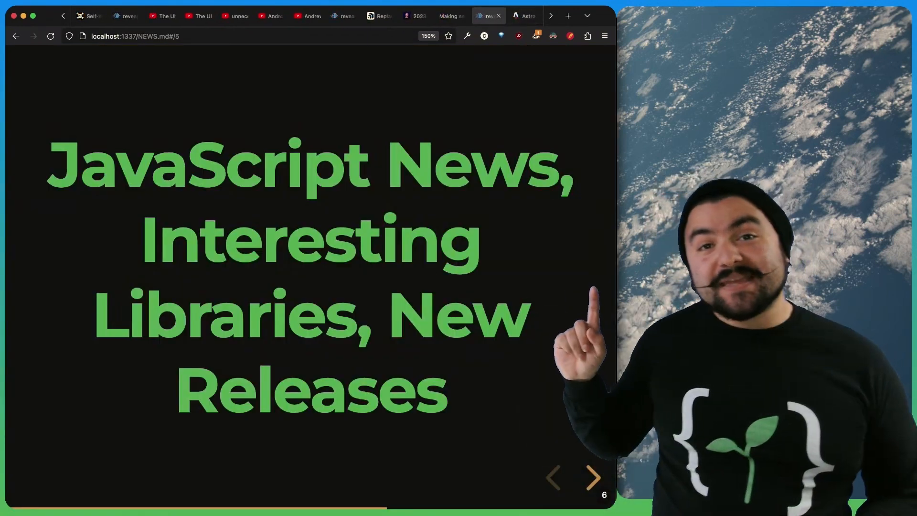
Scroll the Astro 2.0 post through content collections, then show the astro.build homepage
click(523, 16)
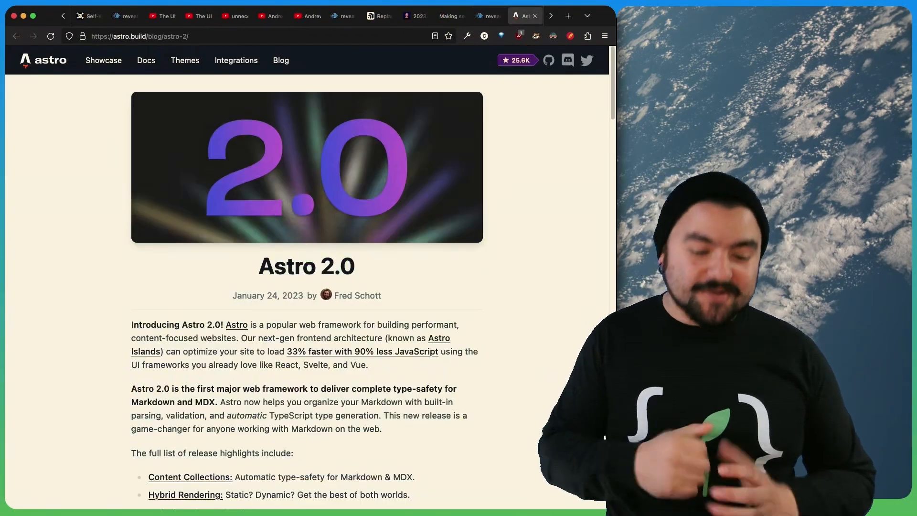
scroll(down, 3)
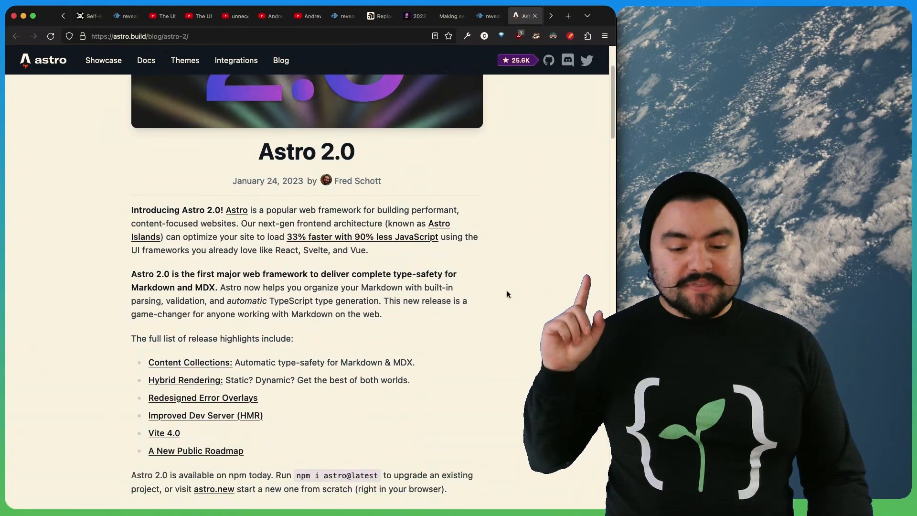
scroll(down, 3)
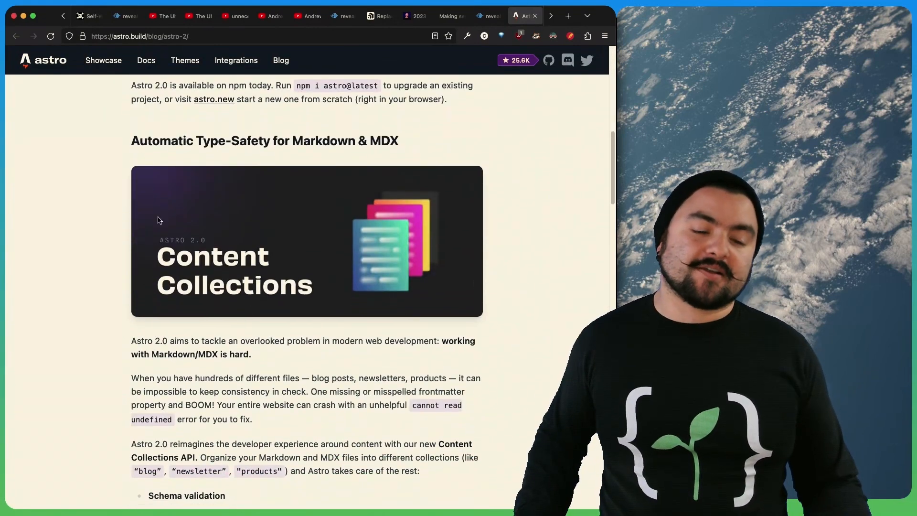
scroll(down, 3)
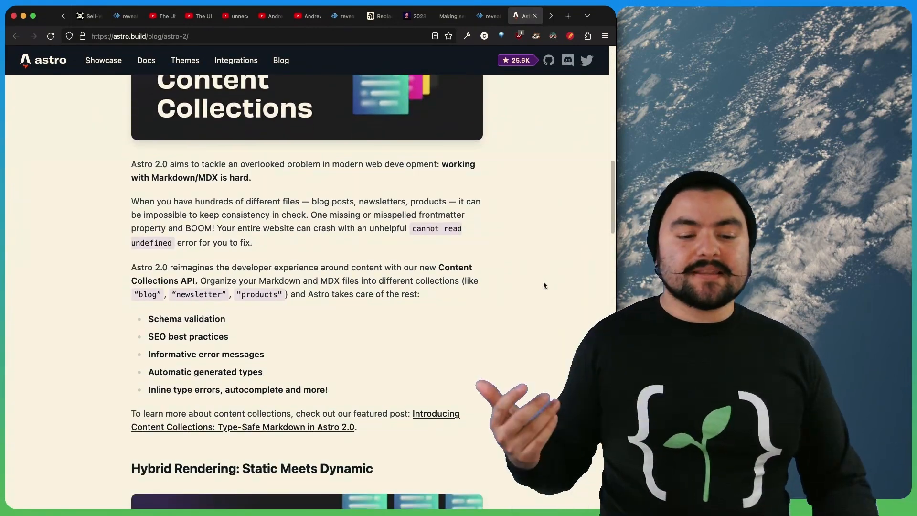
scroll(down, 3)
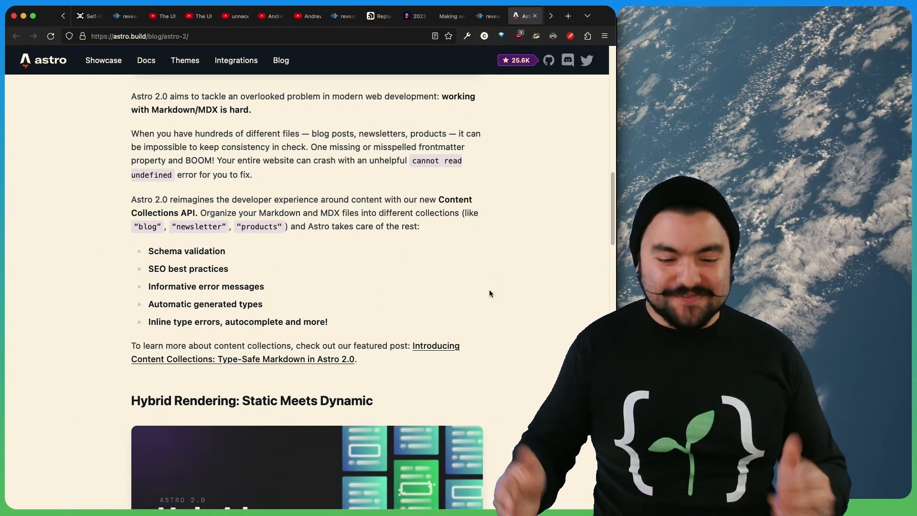
mouse_move(358, 308)
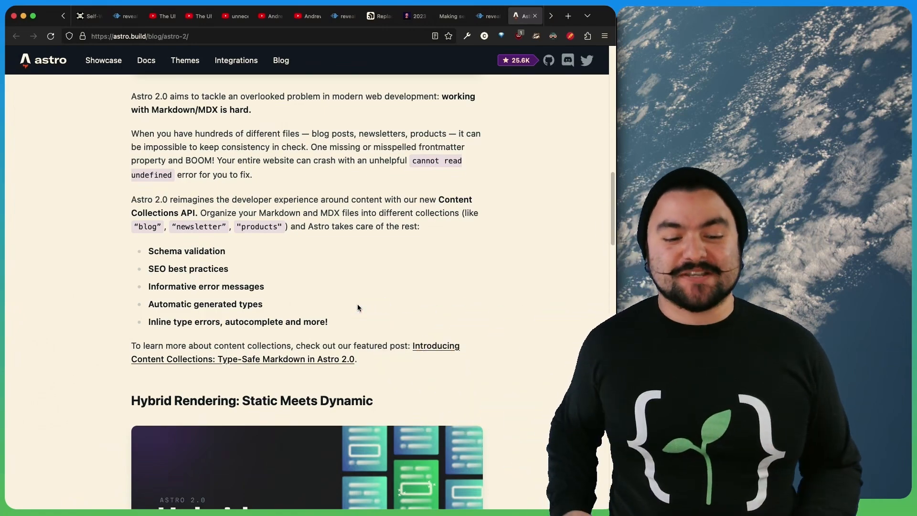
scroll(up, 3)
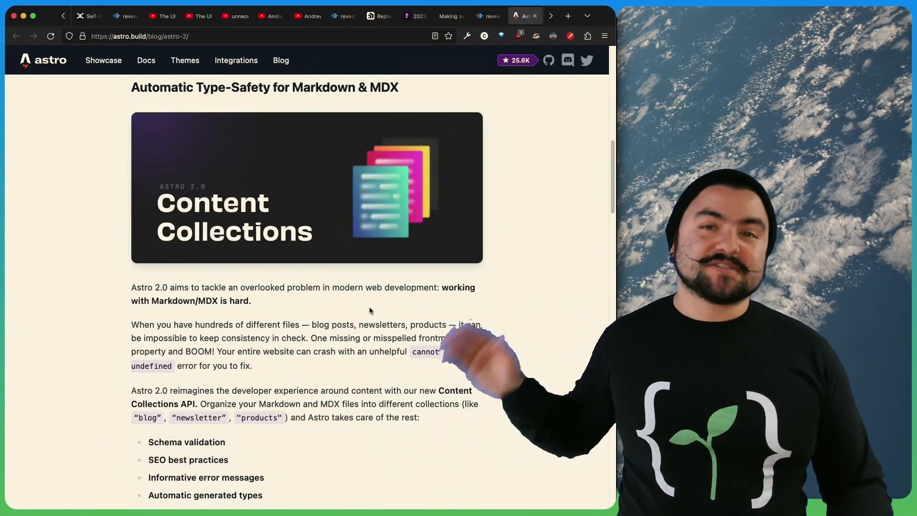
click(43, 60)
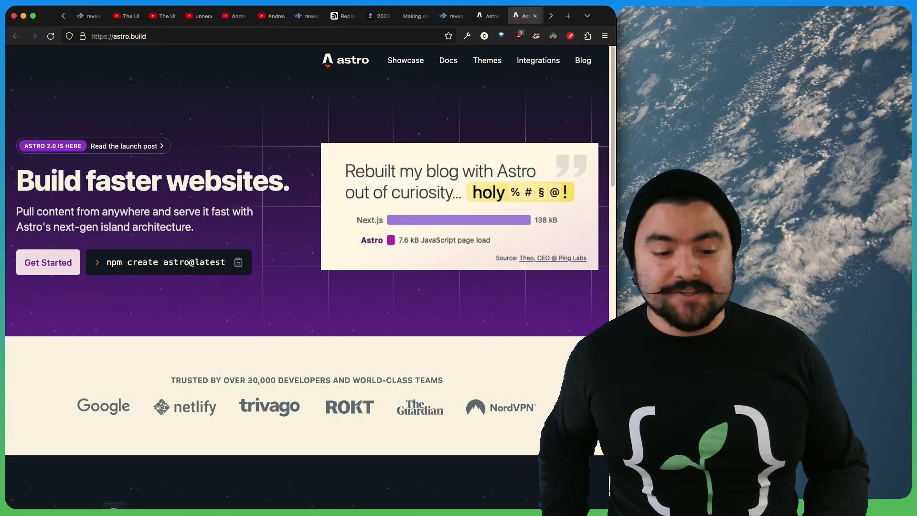
Scroll through the Shoelace 2.0 announcement post, then move to the next open tab
click(522, 16)
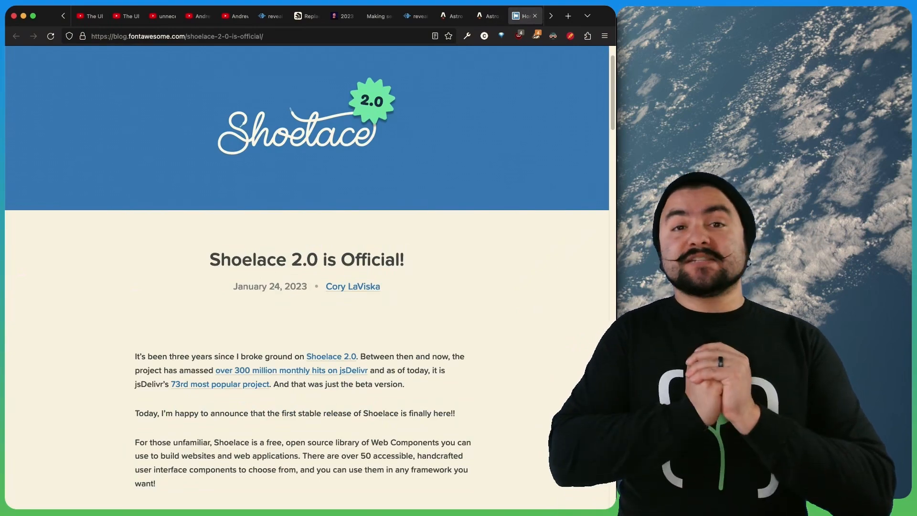
scroll(down, 3)
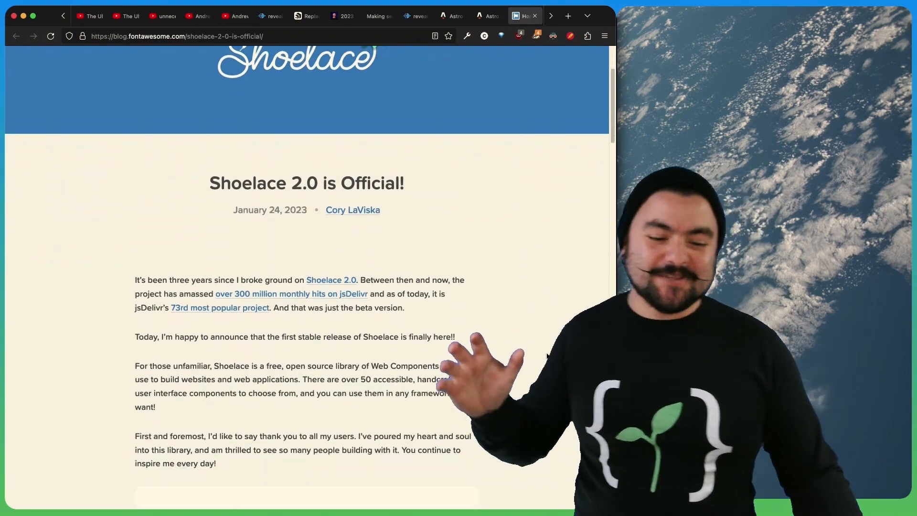
scroll(down, 3)
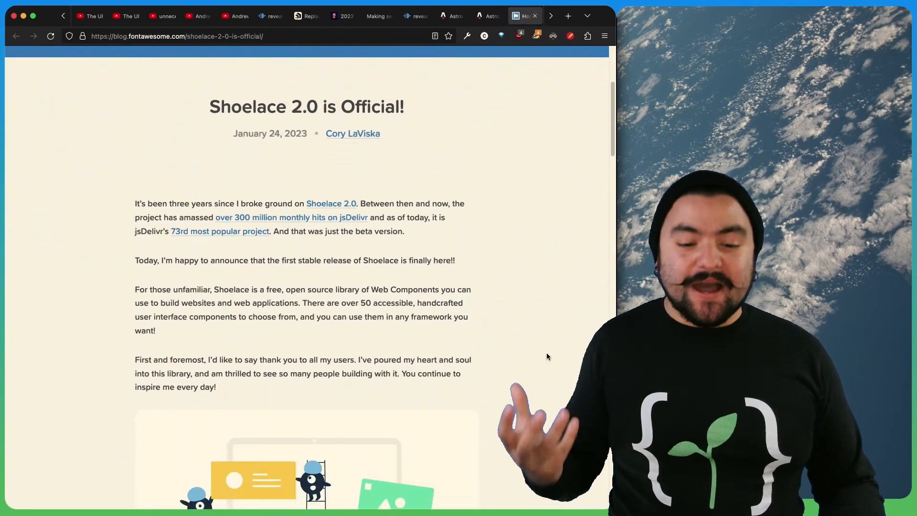
scroll(down, 3)
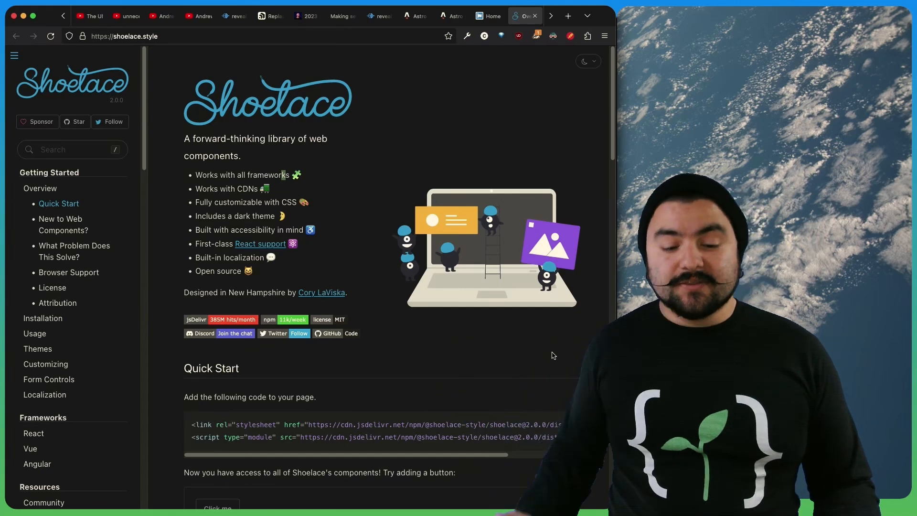
scroll(down, 3)
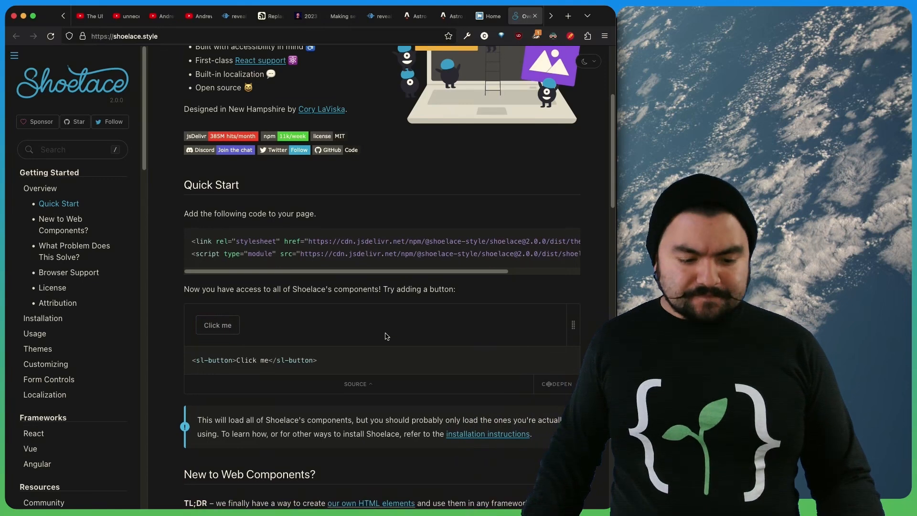
scroll(down, 3)
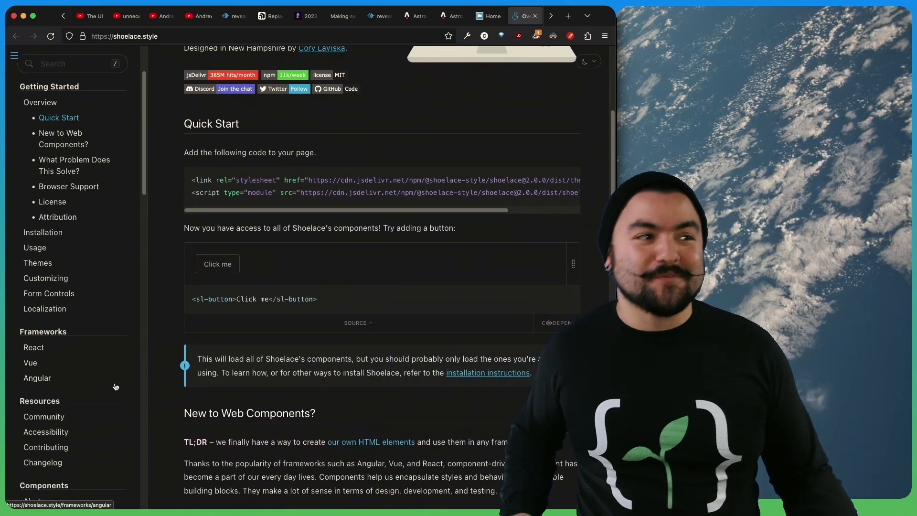
click(307, 16)
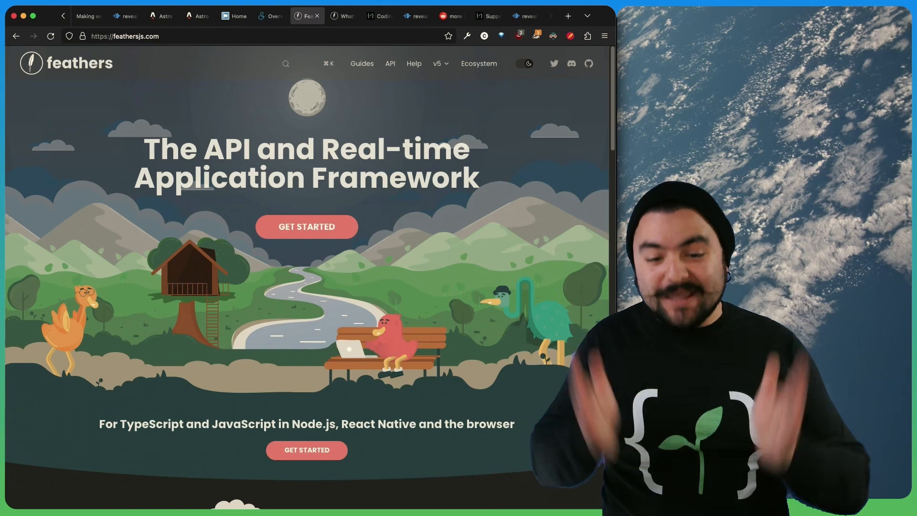
Read the Feathers v5 What's New guide down to the Typed Client section
click(343, 16)
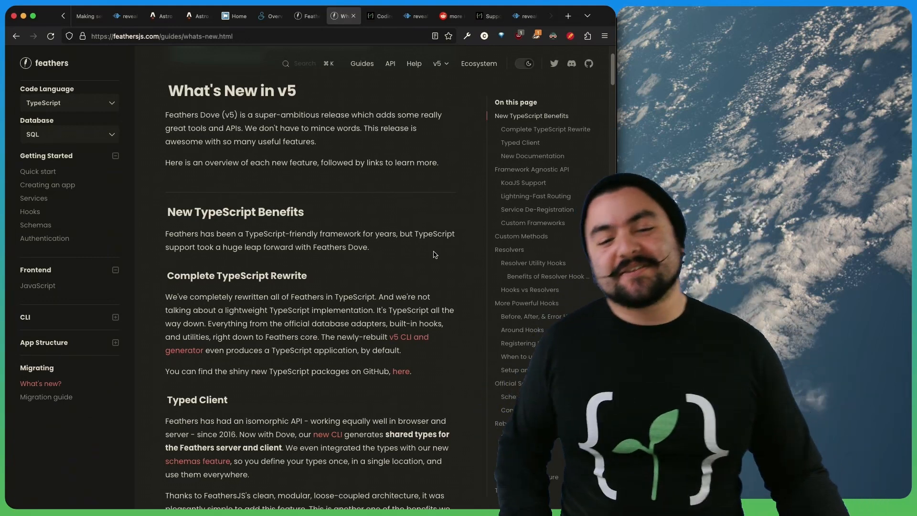
scroll(down, 3)
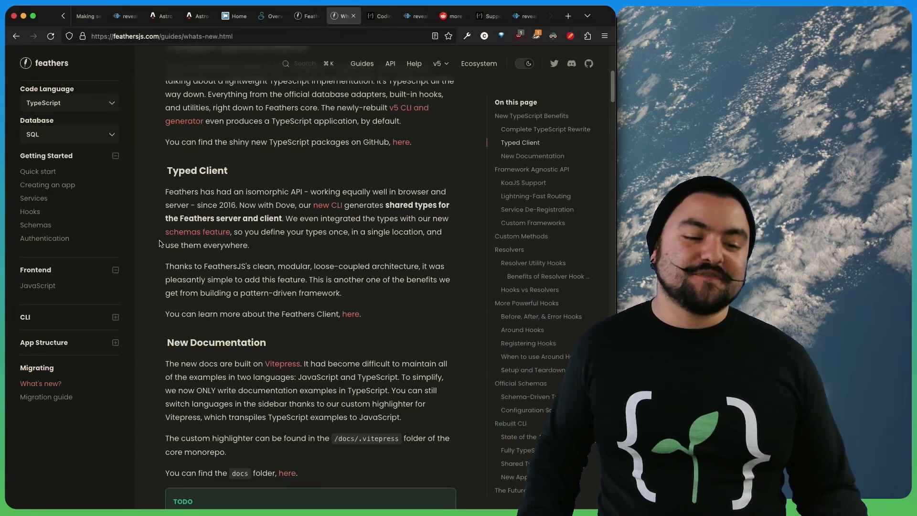
mouse_move(429, 289)
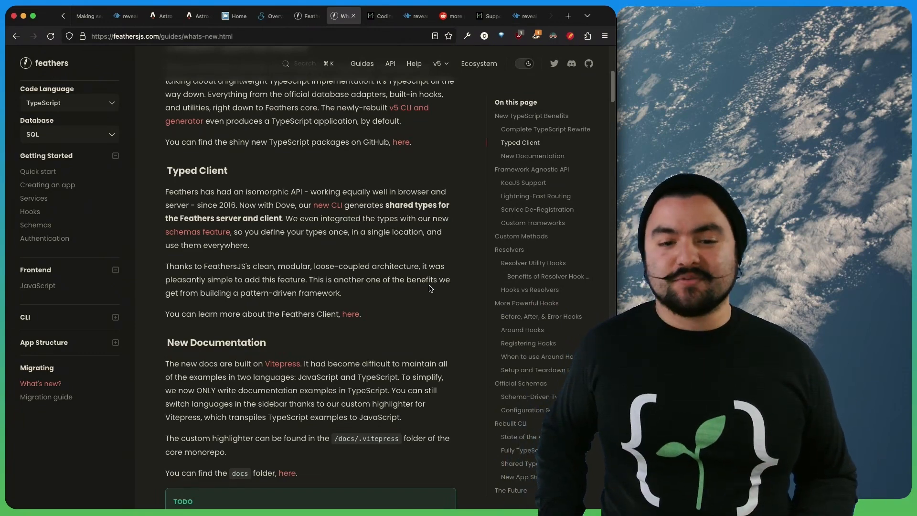
click(375, 15)
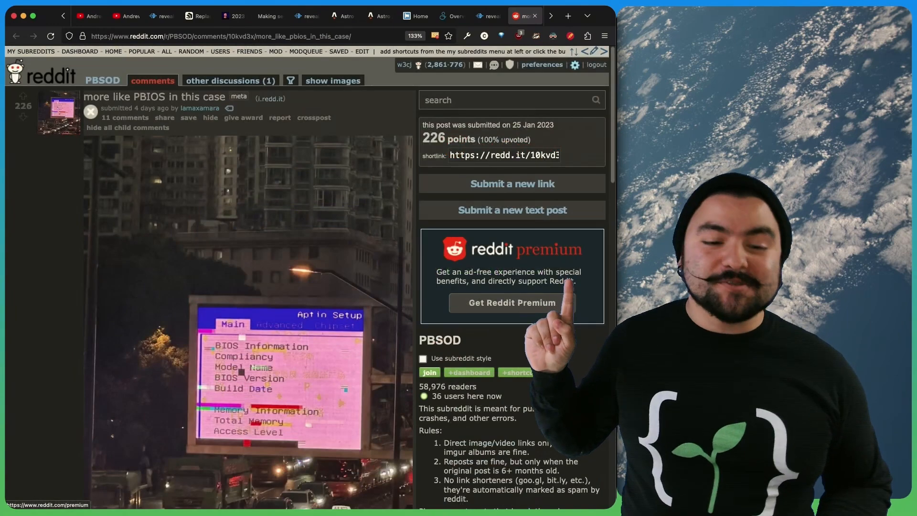
Scroll through the Reddit PBSOD post showing a billboard stuck on a BIOS setup screen
scroll(down, 3)
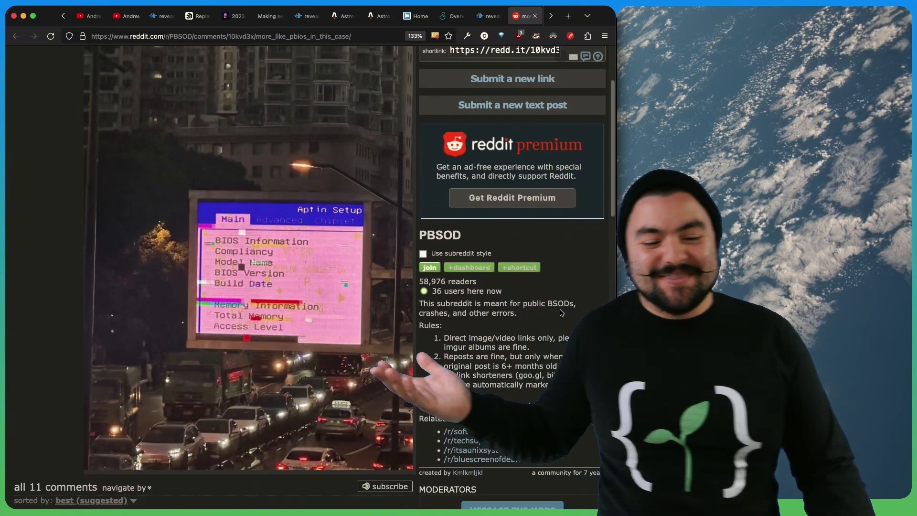
scroll(down, 3)
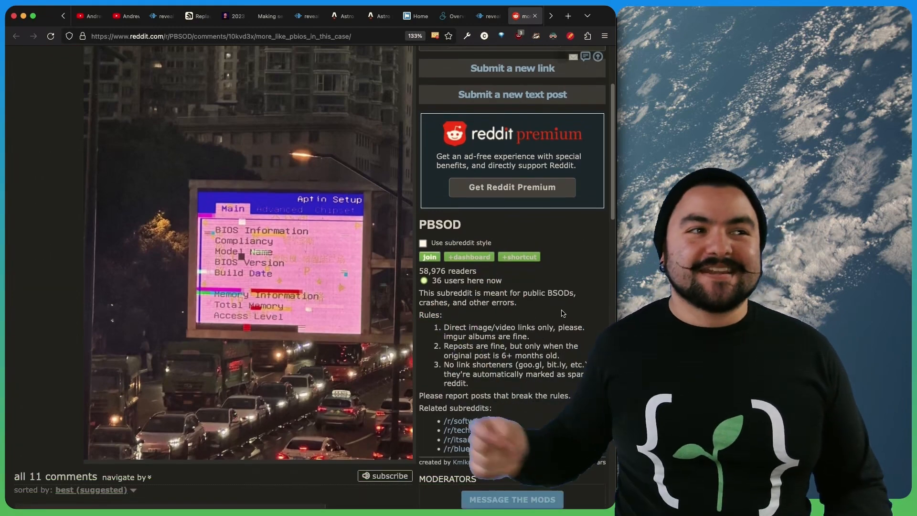
scroll(up, 3)
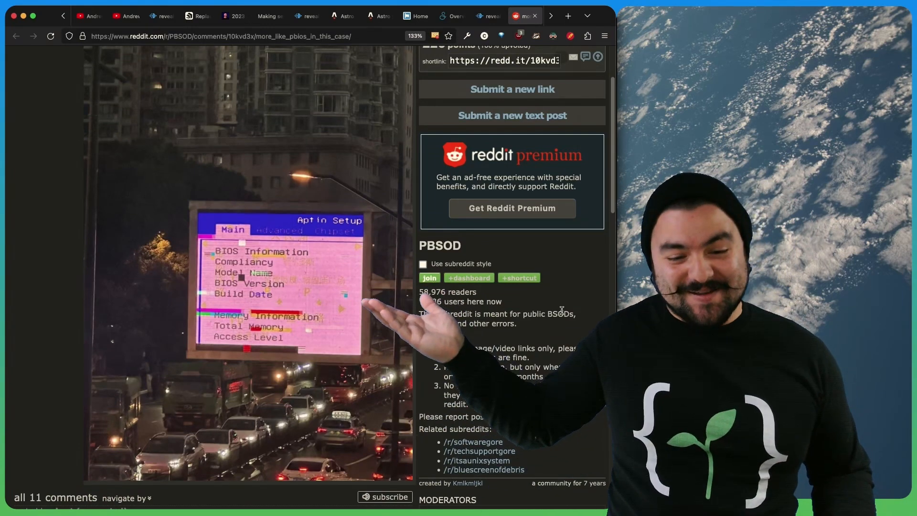
click(524, 16)
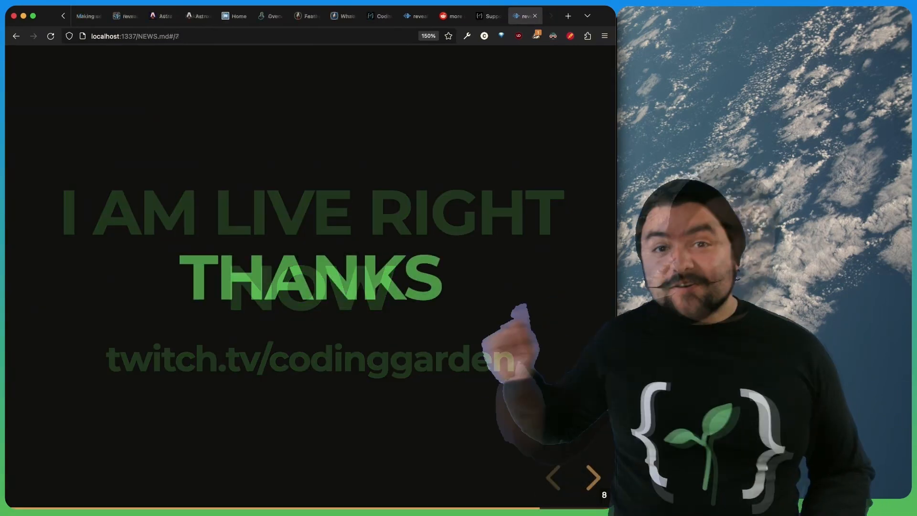
Advance the deck to slide 9, the 'I am live right now' twitch.tv/codinggarden slide
click(592, 478)
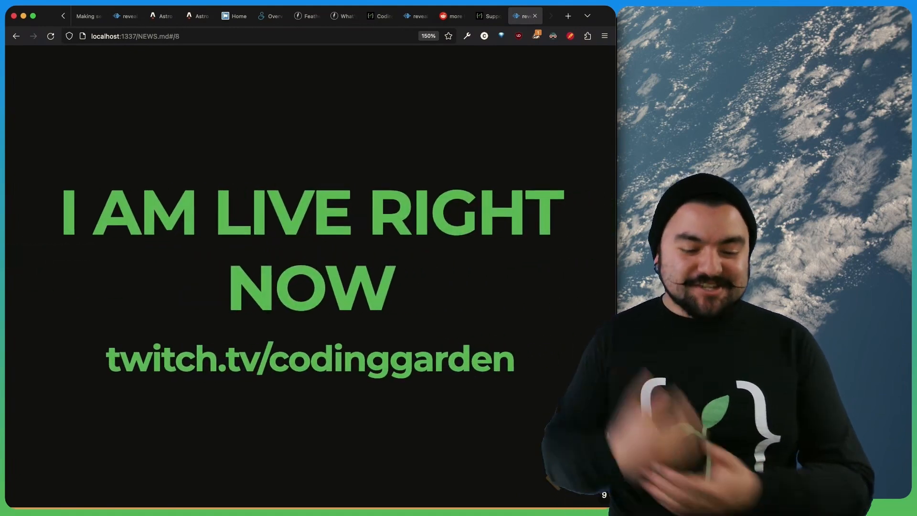